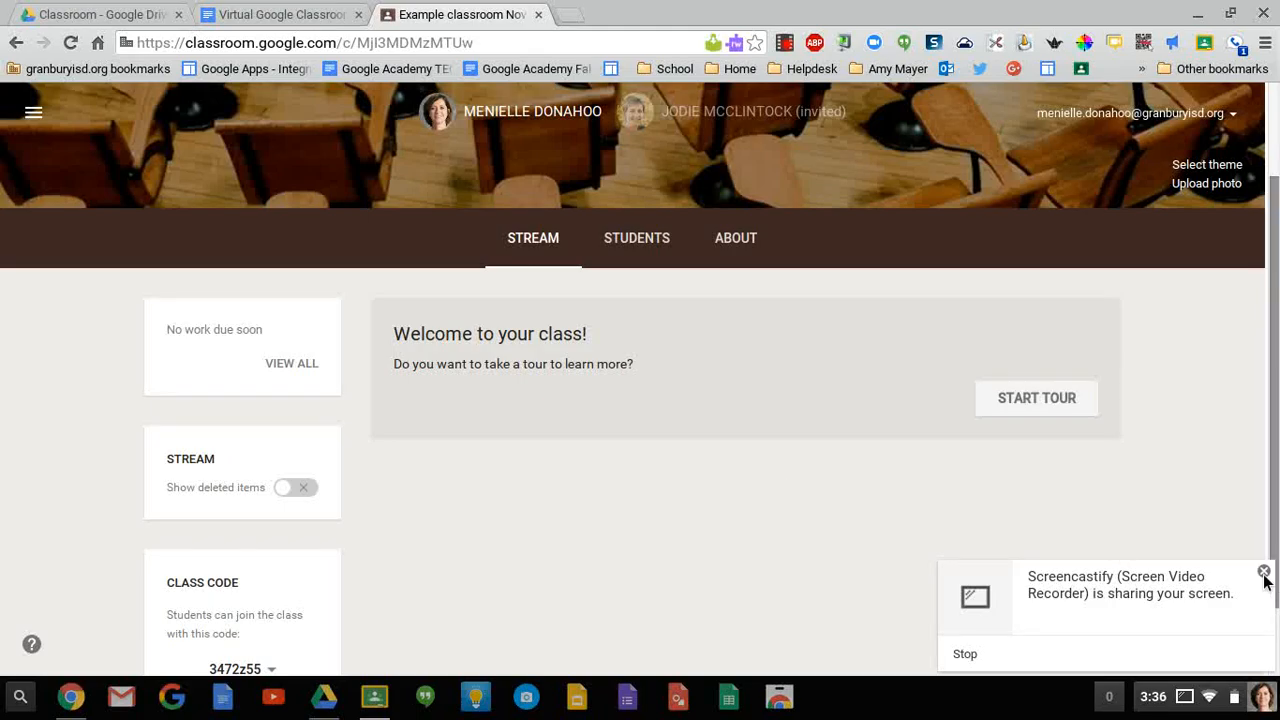
- Reveal the announcement, assignment, question and reuse-post options from the Stream page
left_click(1264, 571)
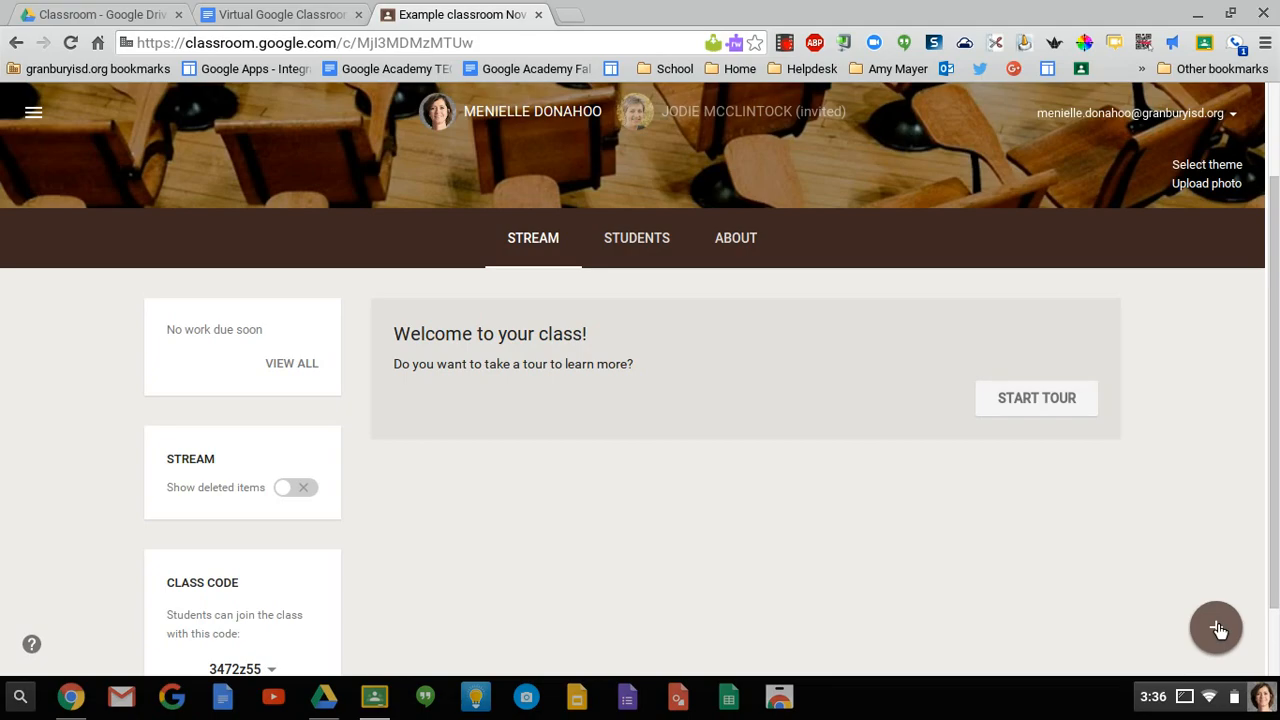
mouse_move(1180, 526)
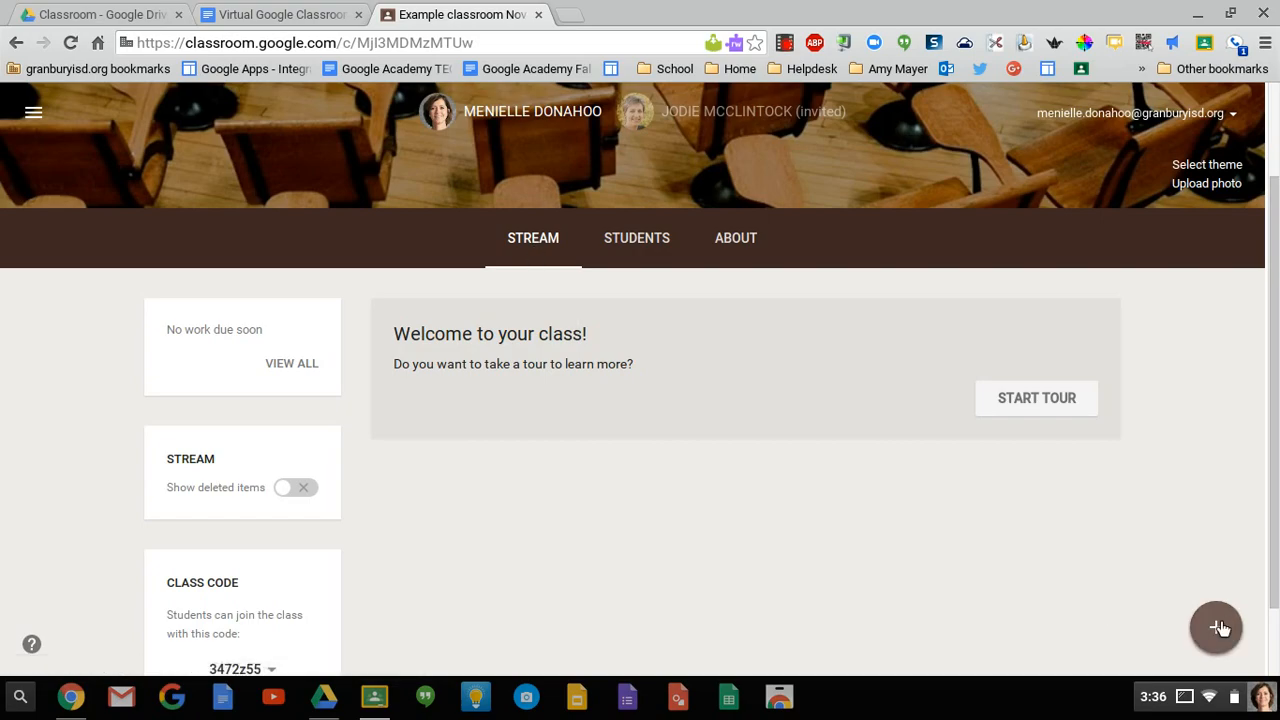
left_click(1216, 627)
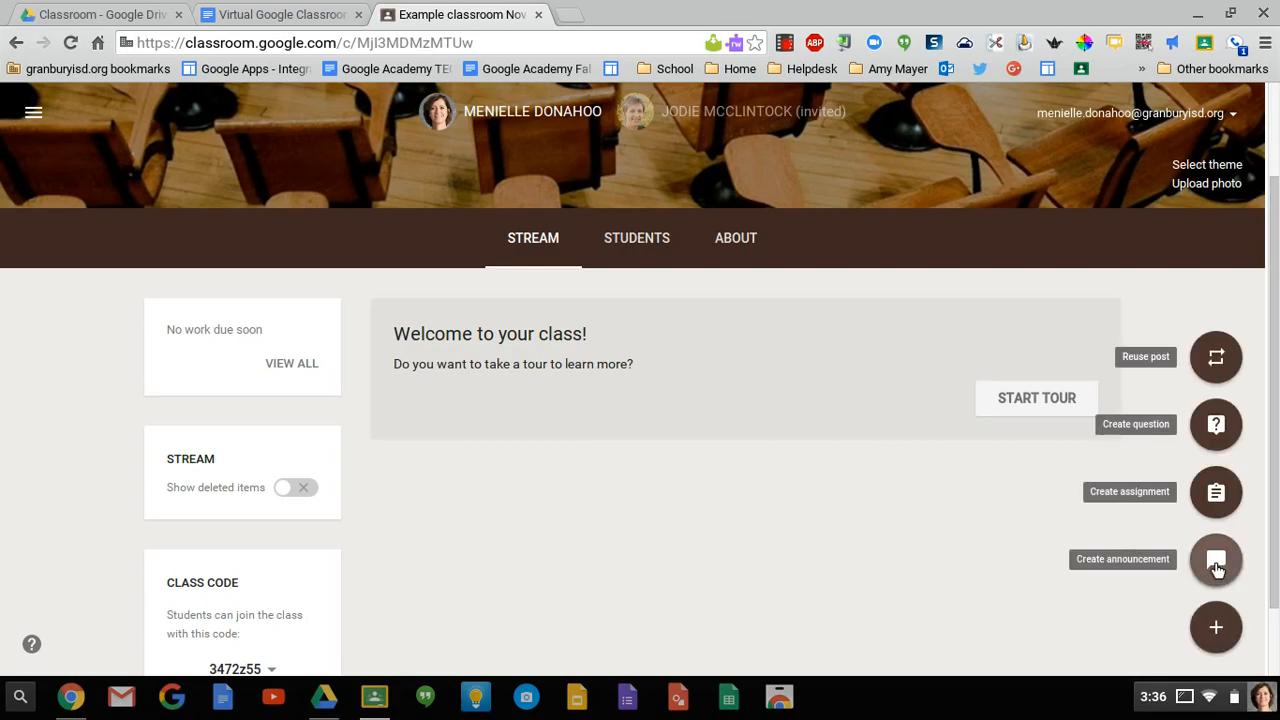
- Post the announcement 'Welcome to our Classroom!' and bring up the create menu again
left_click(1216, 559)
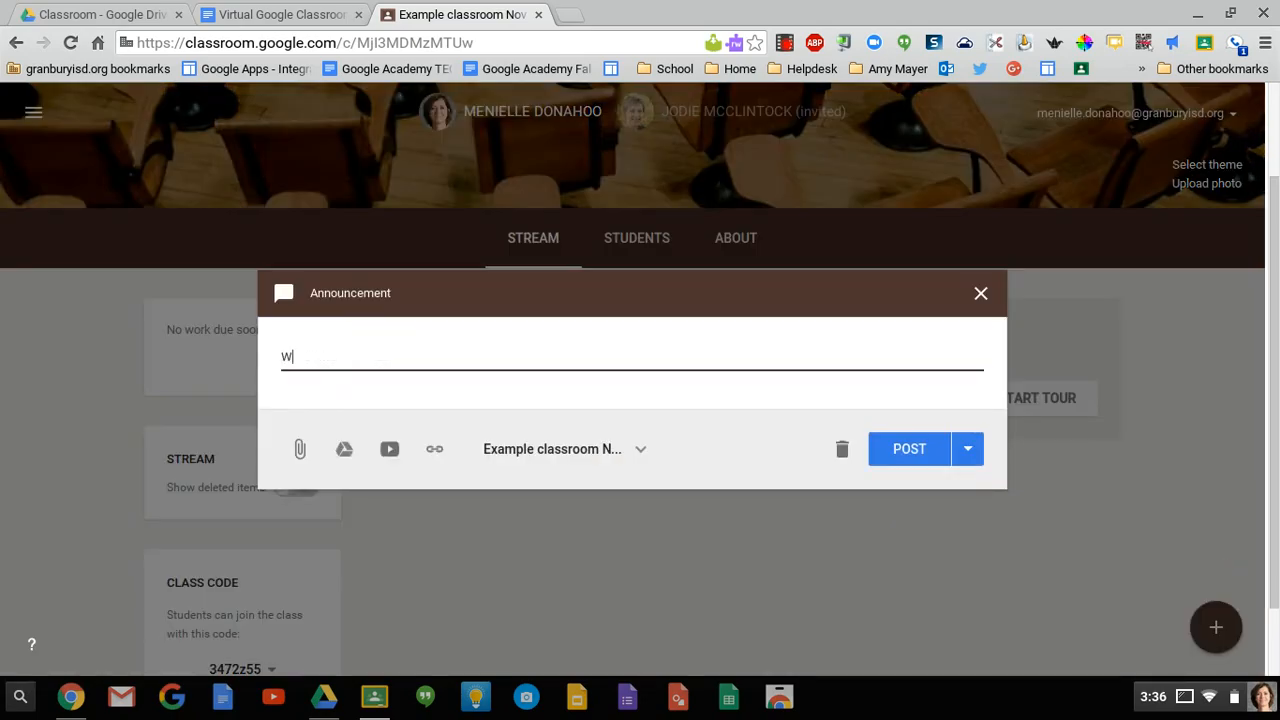
type("elcome to our")
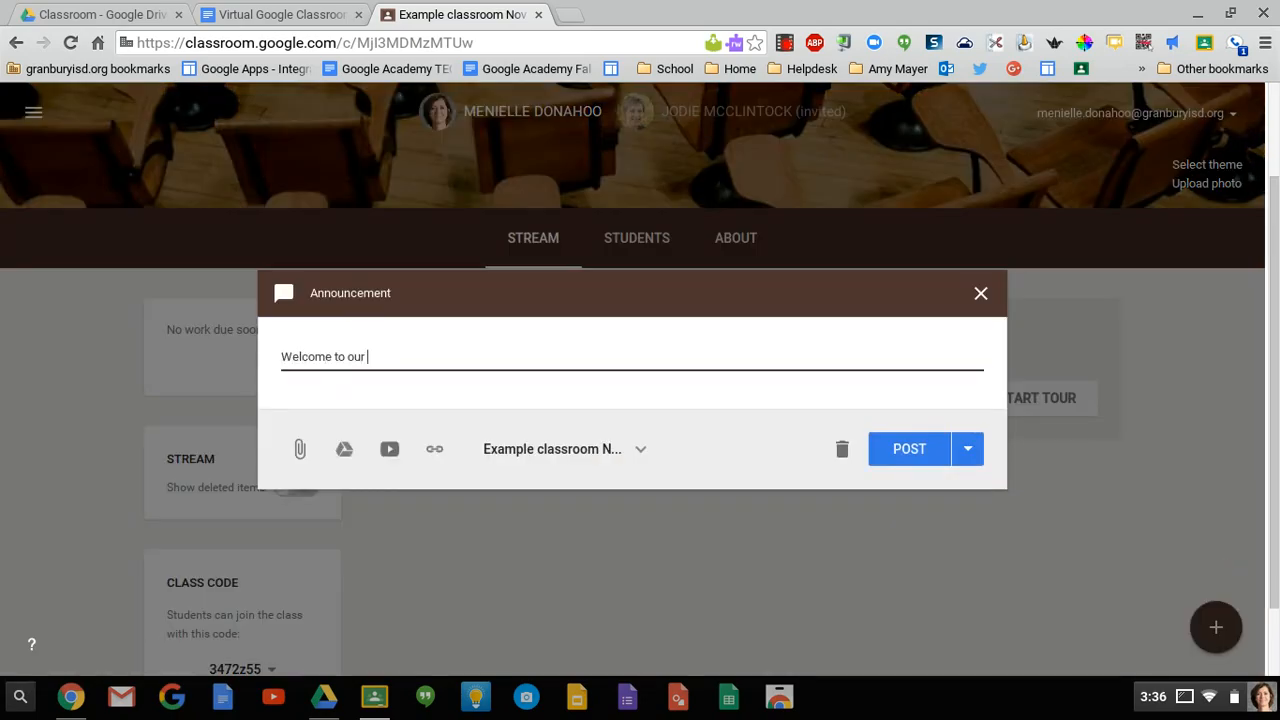
type("Classroom!")
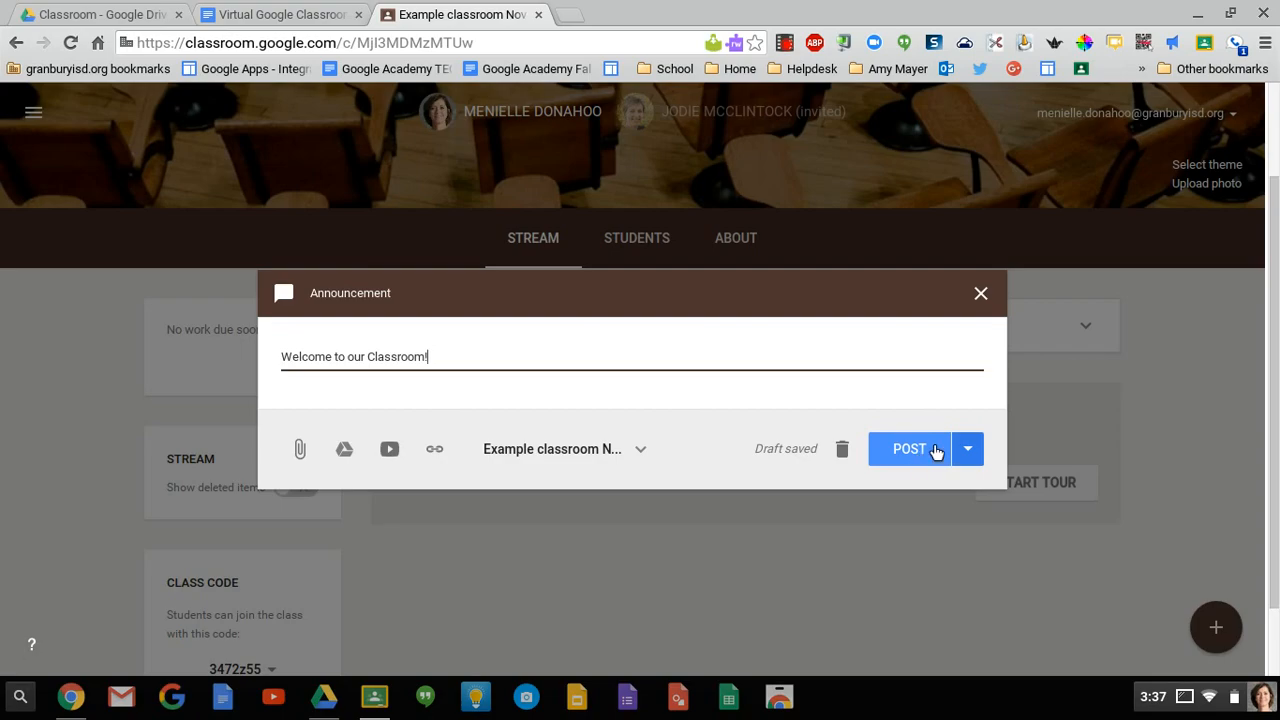
left_click(908, 448)
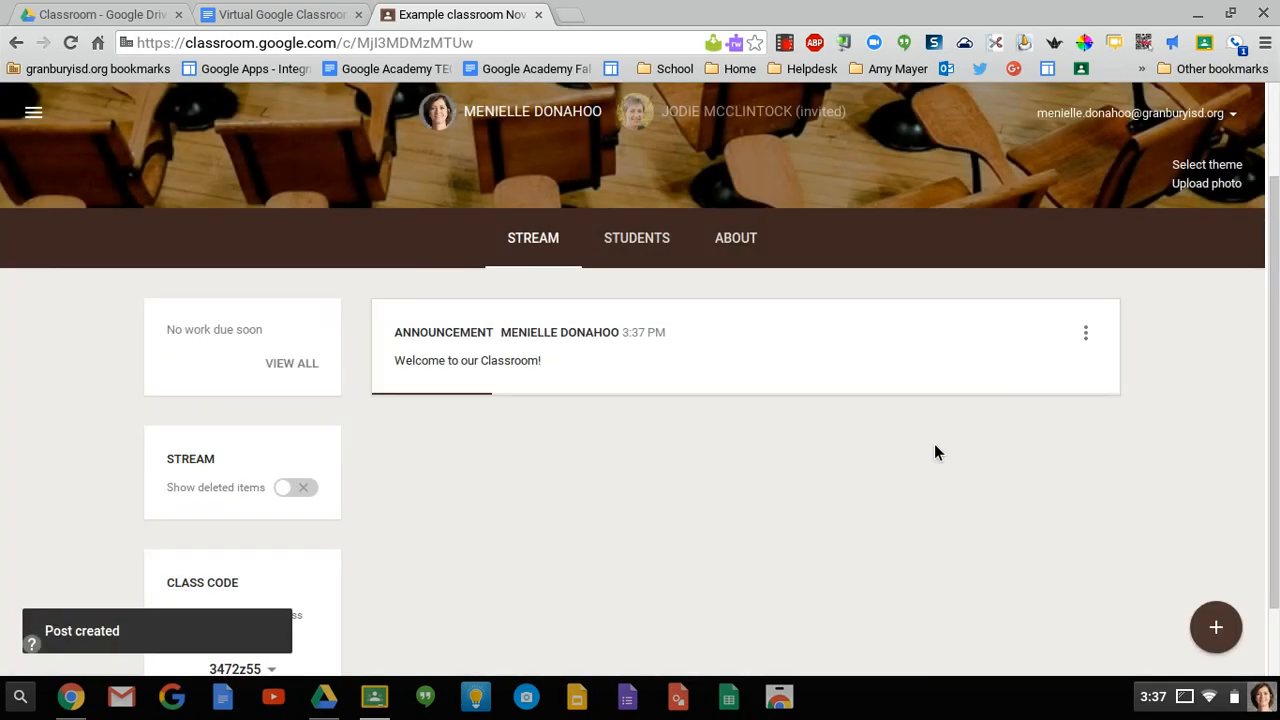
left_click(1216, 626)
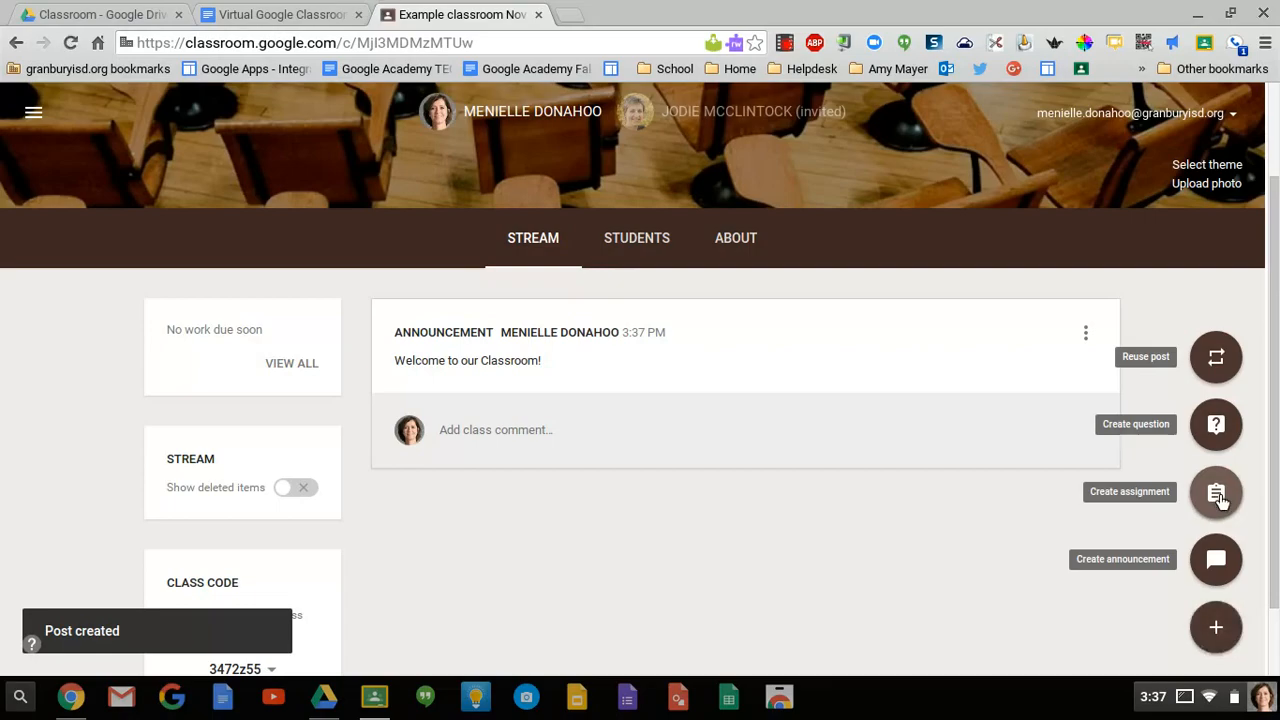
- Start an assignment titled '001 - Tell me about your plans for Thanksgiving holidays'
left_click(1216, 491)
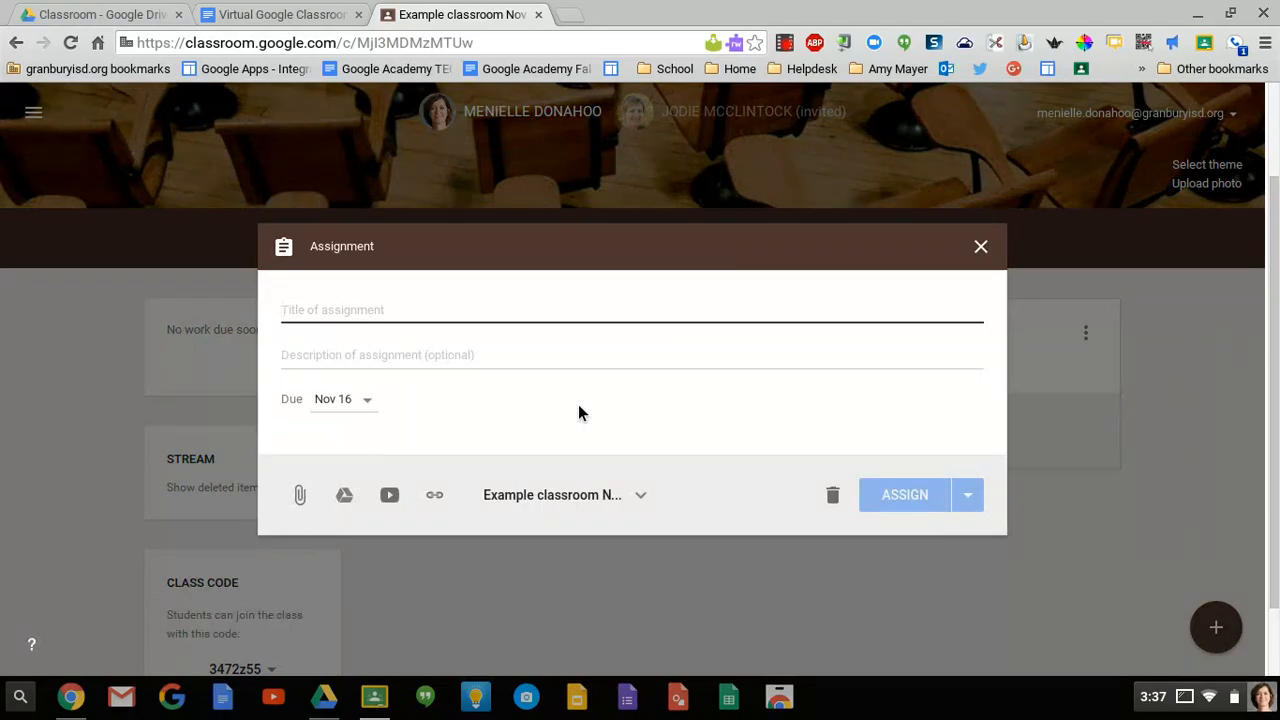
type("001 -")
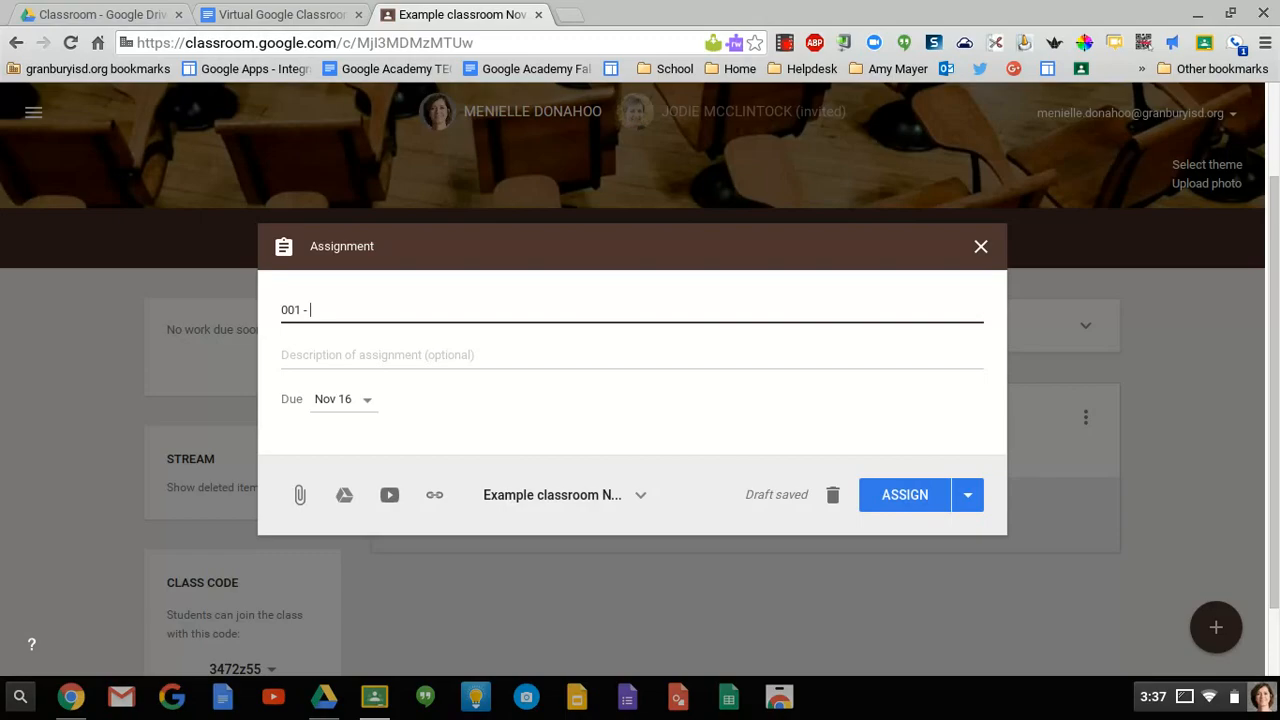
type("Tell me a")
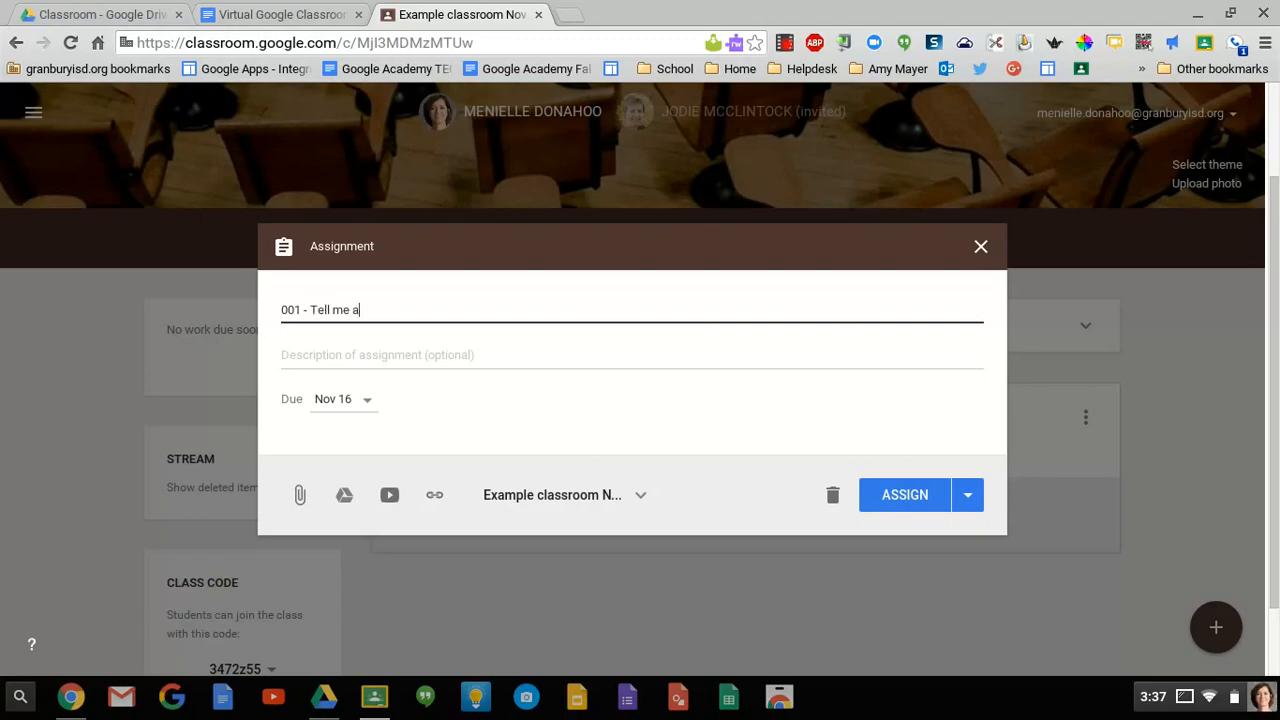
type("bout your plans")
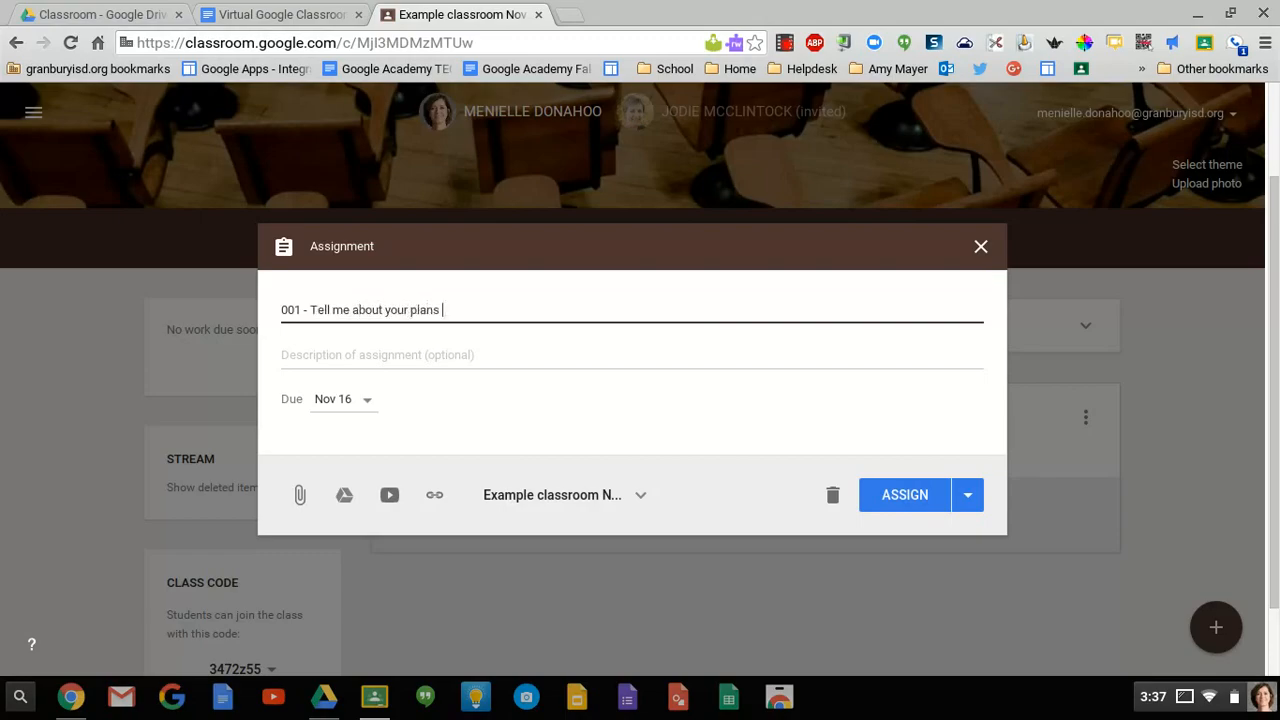
type("for Thanksgiving")
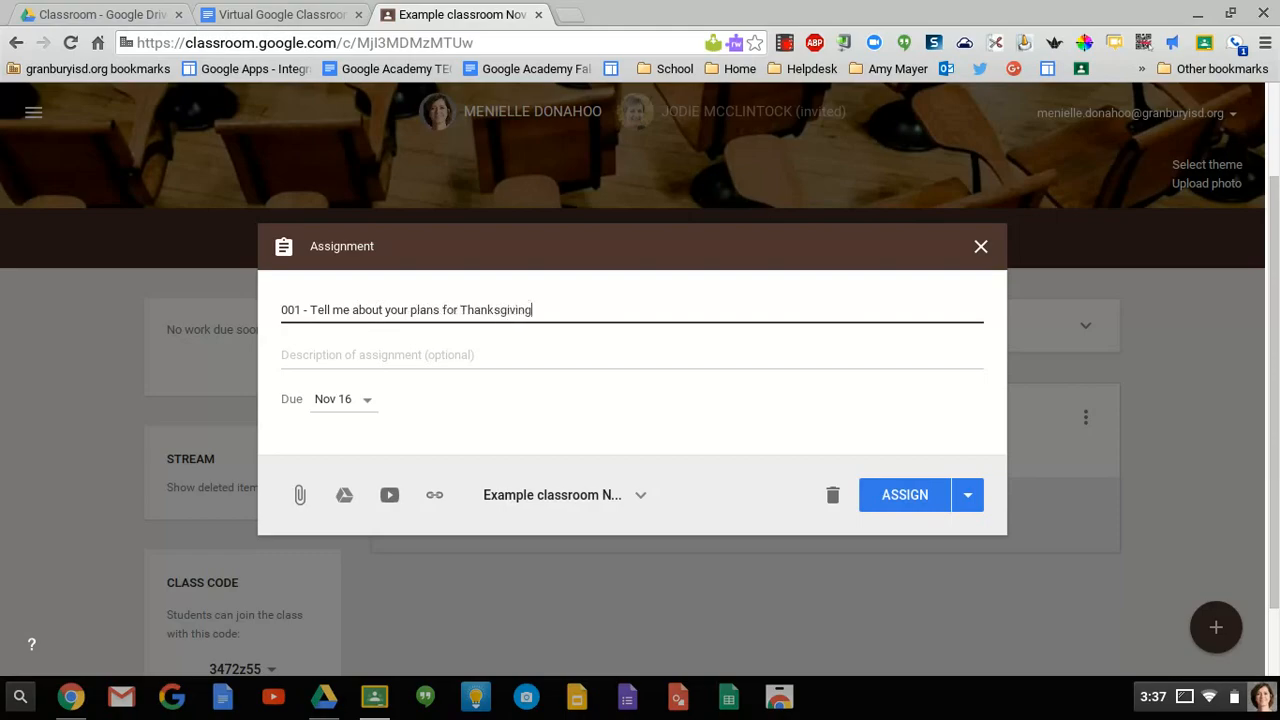
type("holidays")
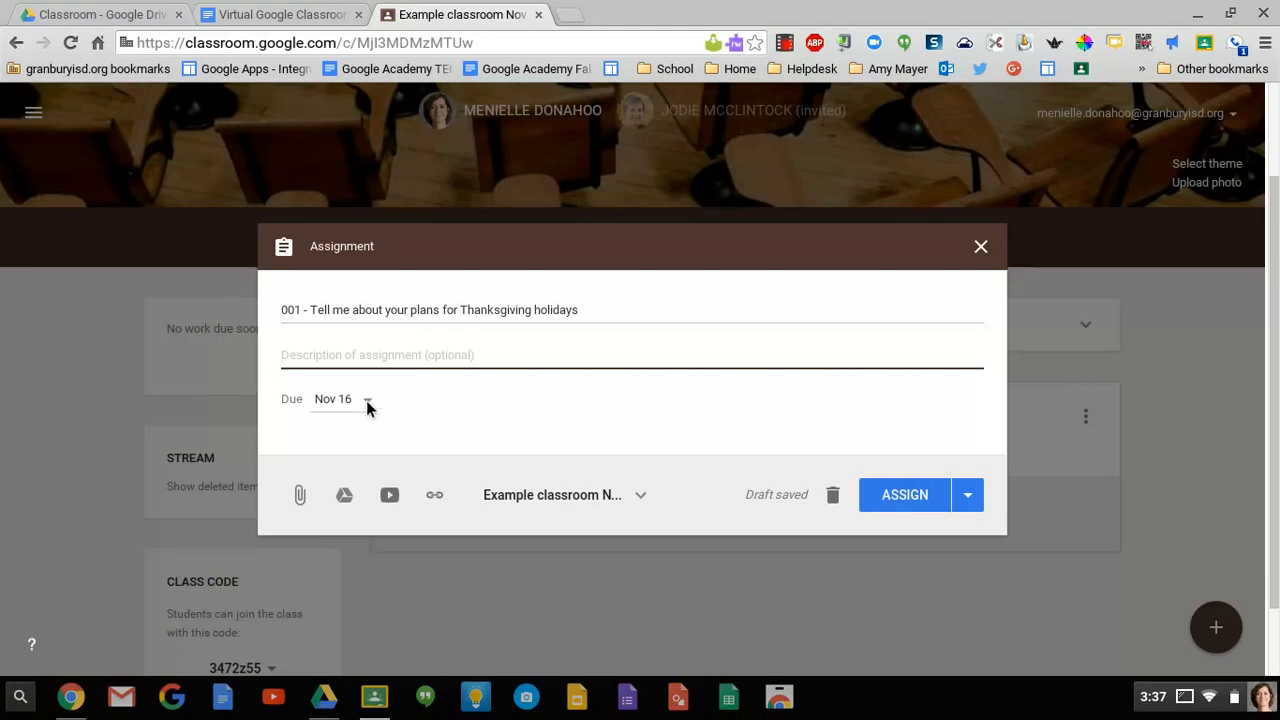
- Save the assignment's due date as Nov 16, 2015
left_click(368, 399)
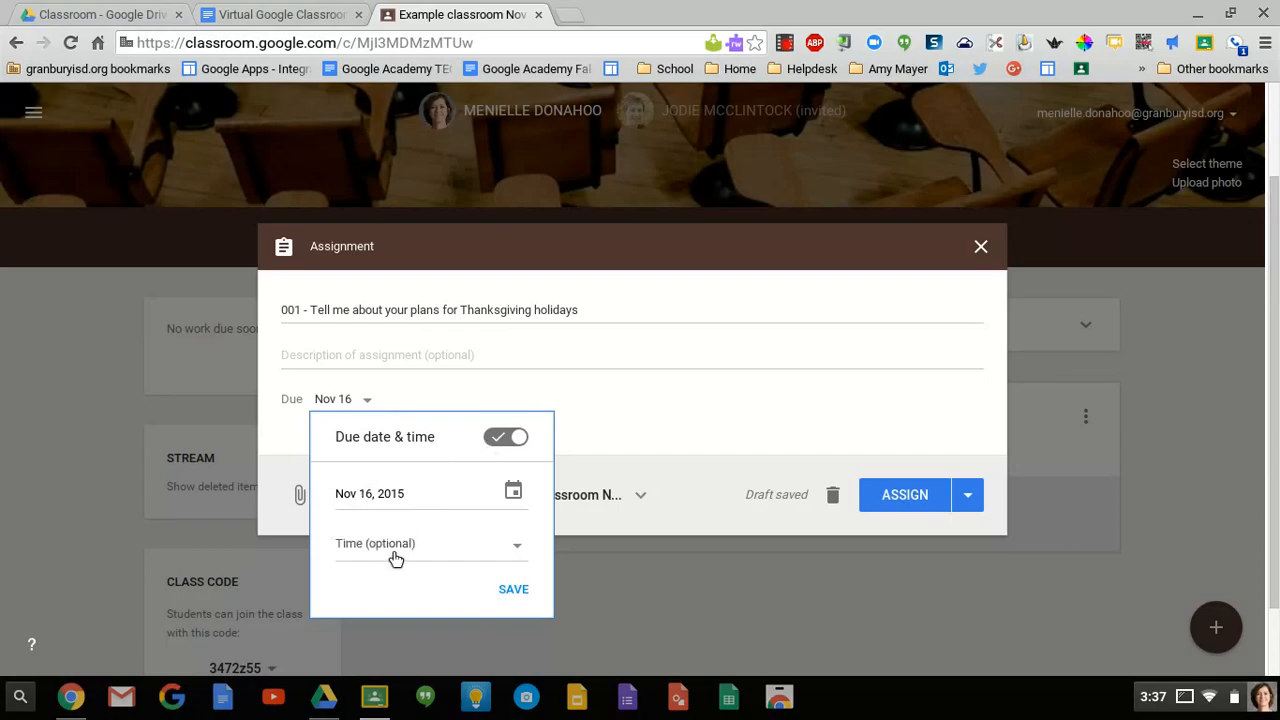
mouse_move(511, 610)
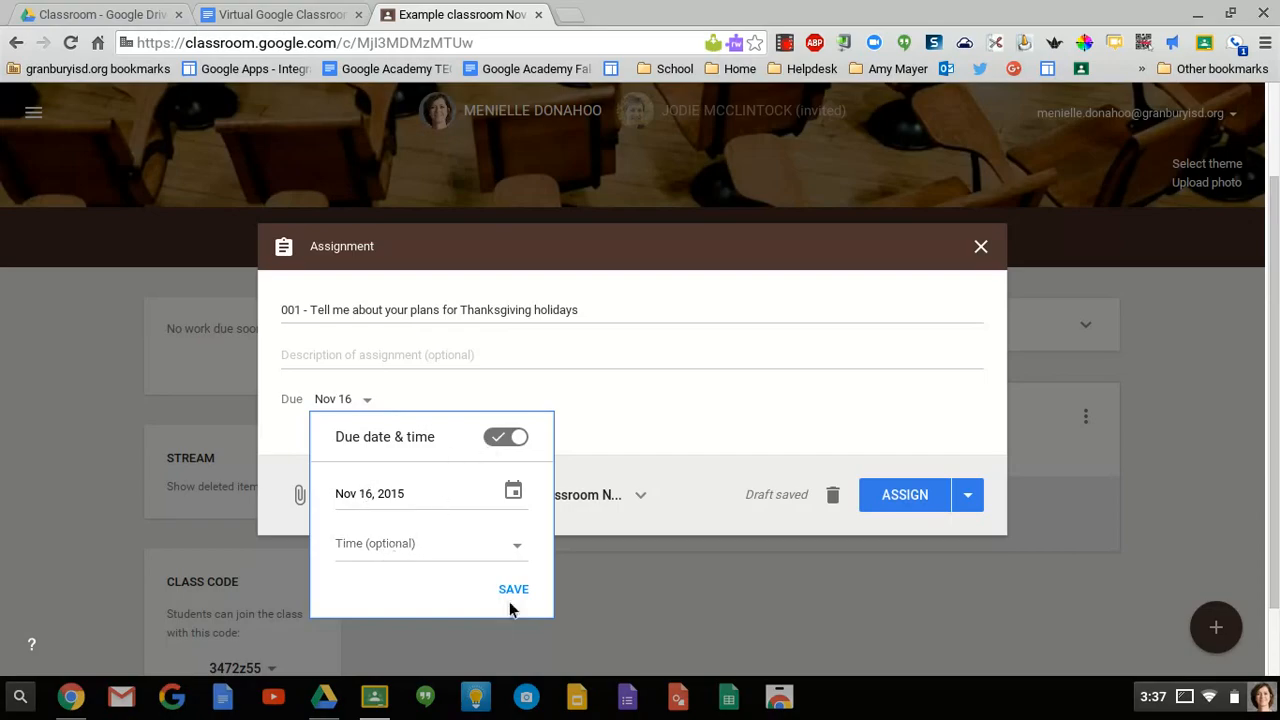
left_click(513, 589)
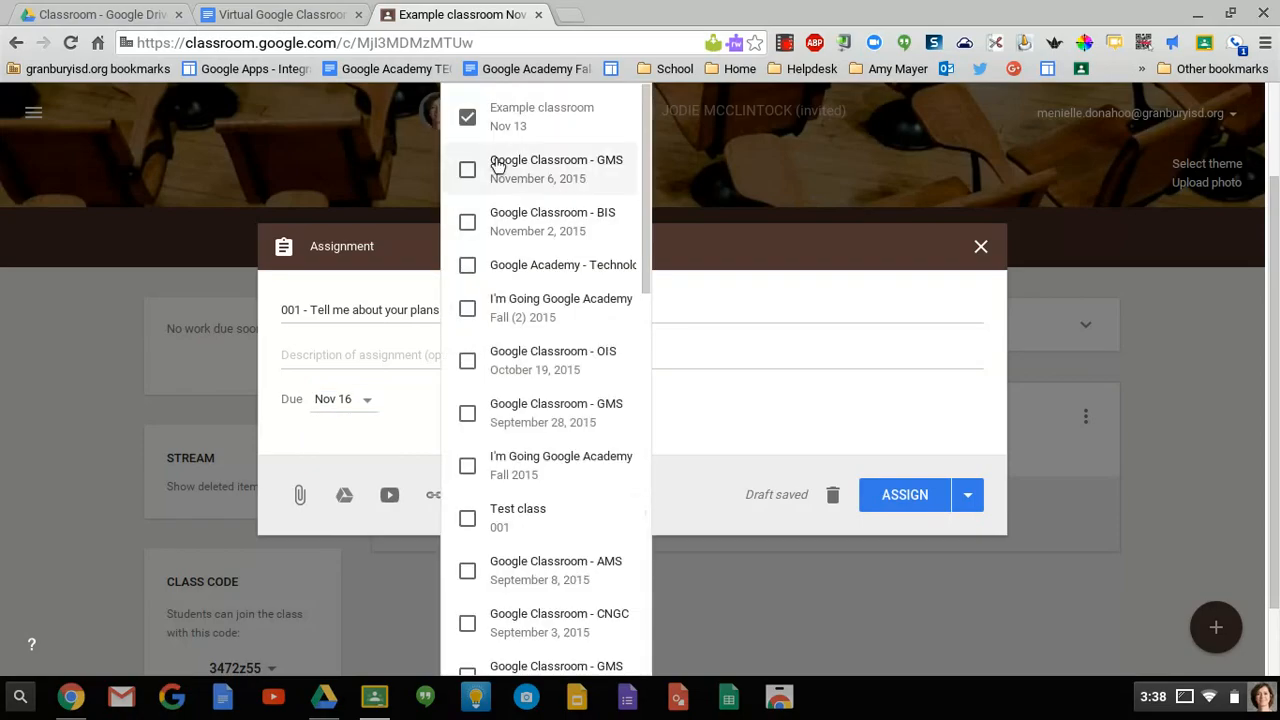
- Close the class list with only Example classroom selected
left_click(467, 169)
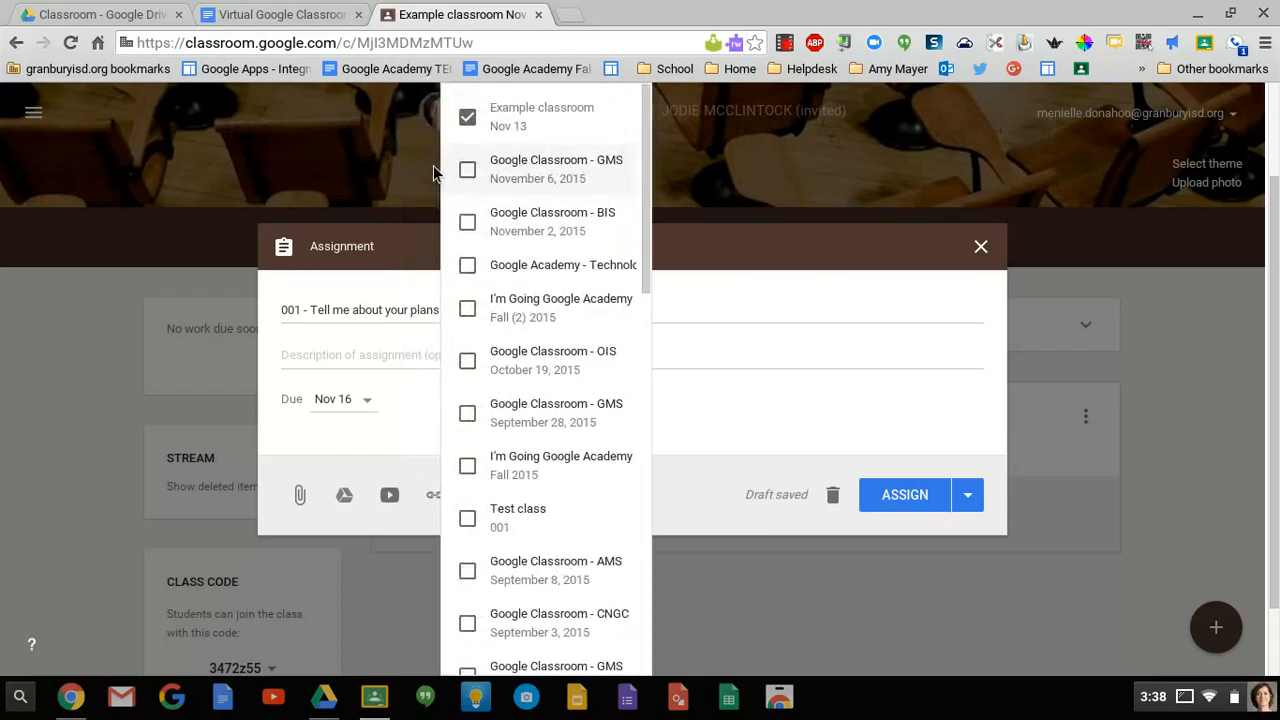
mouse_move(680, 422)
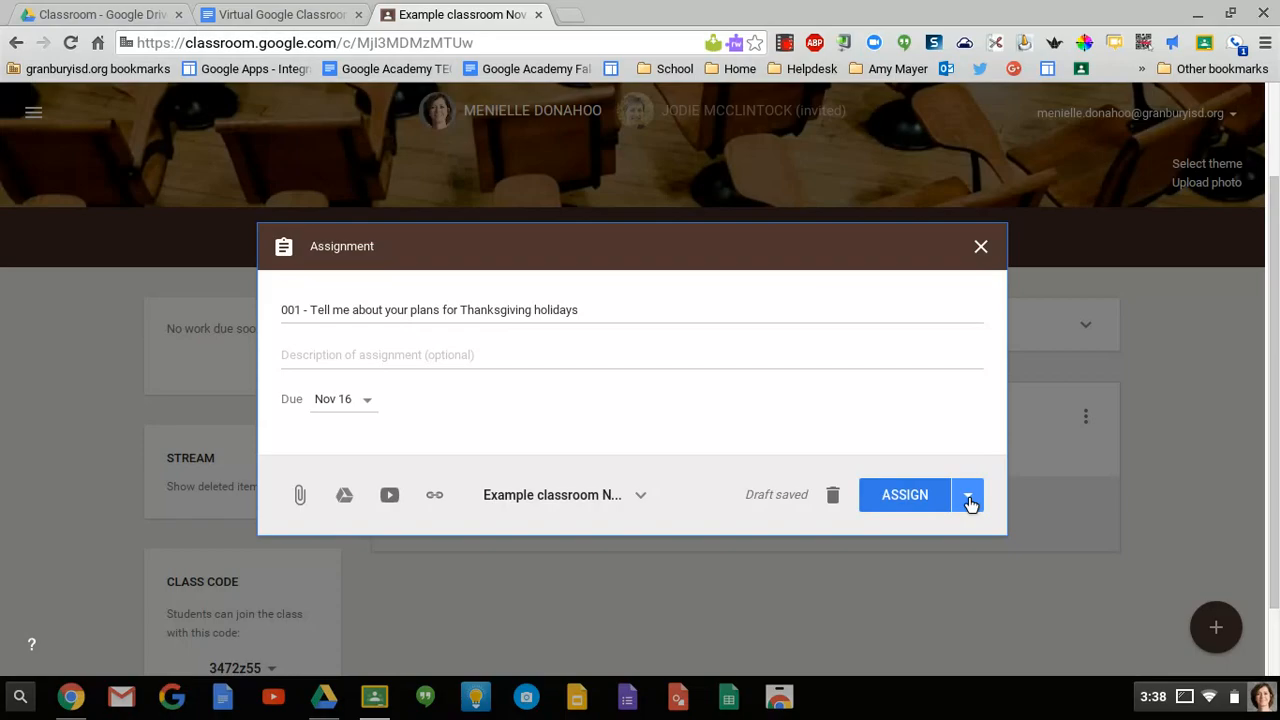
left_click(968, 495)
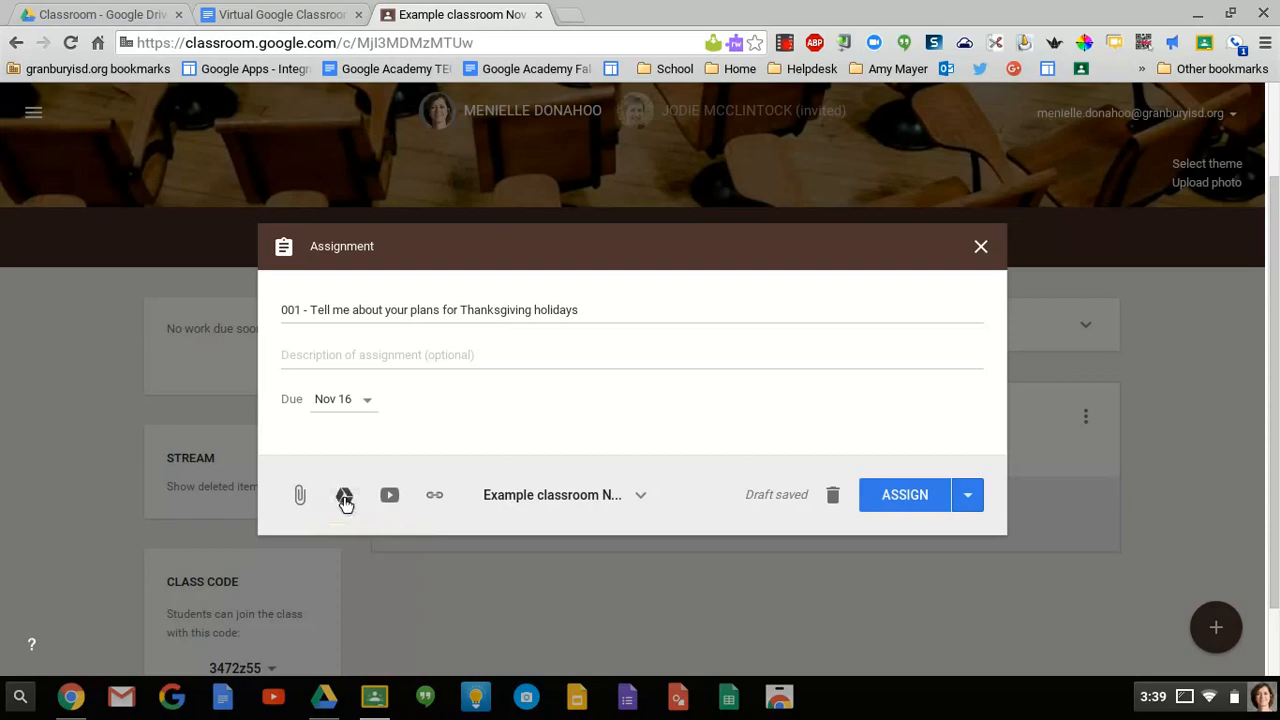
mouse_move(344, 495)
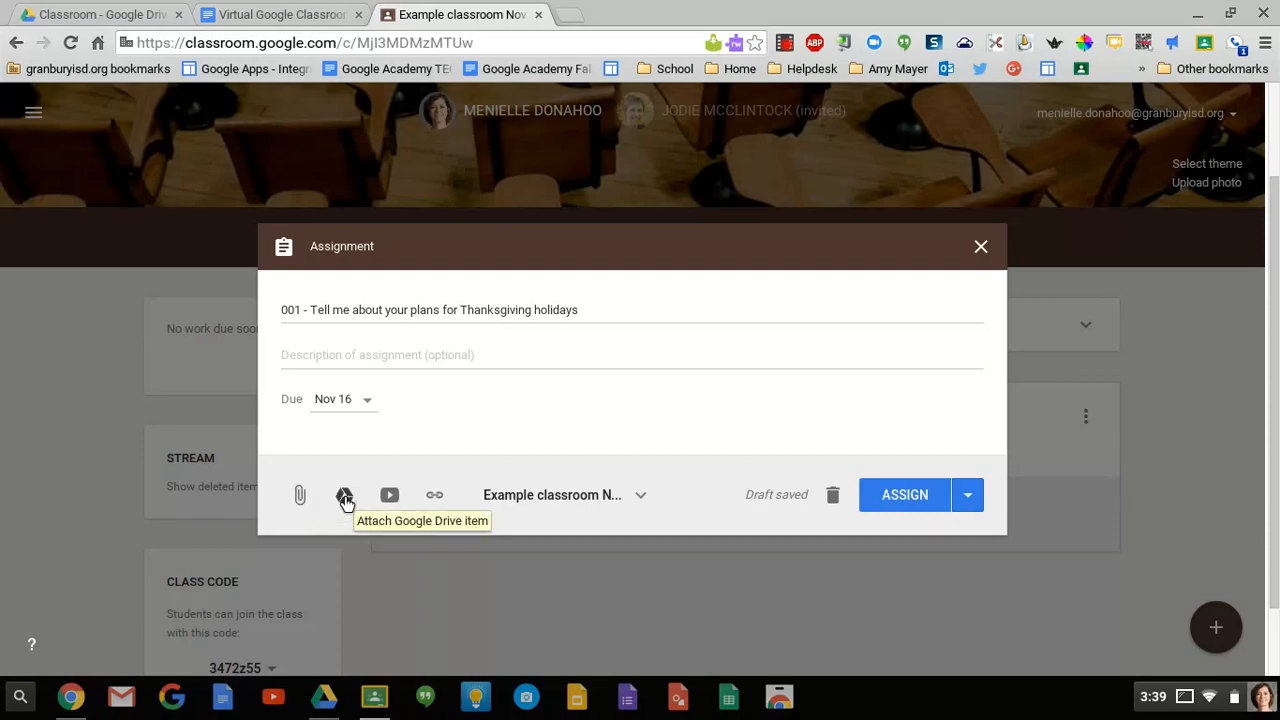
- Search Google Drive for the Ben Franklin document
left_click(344, 495)
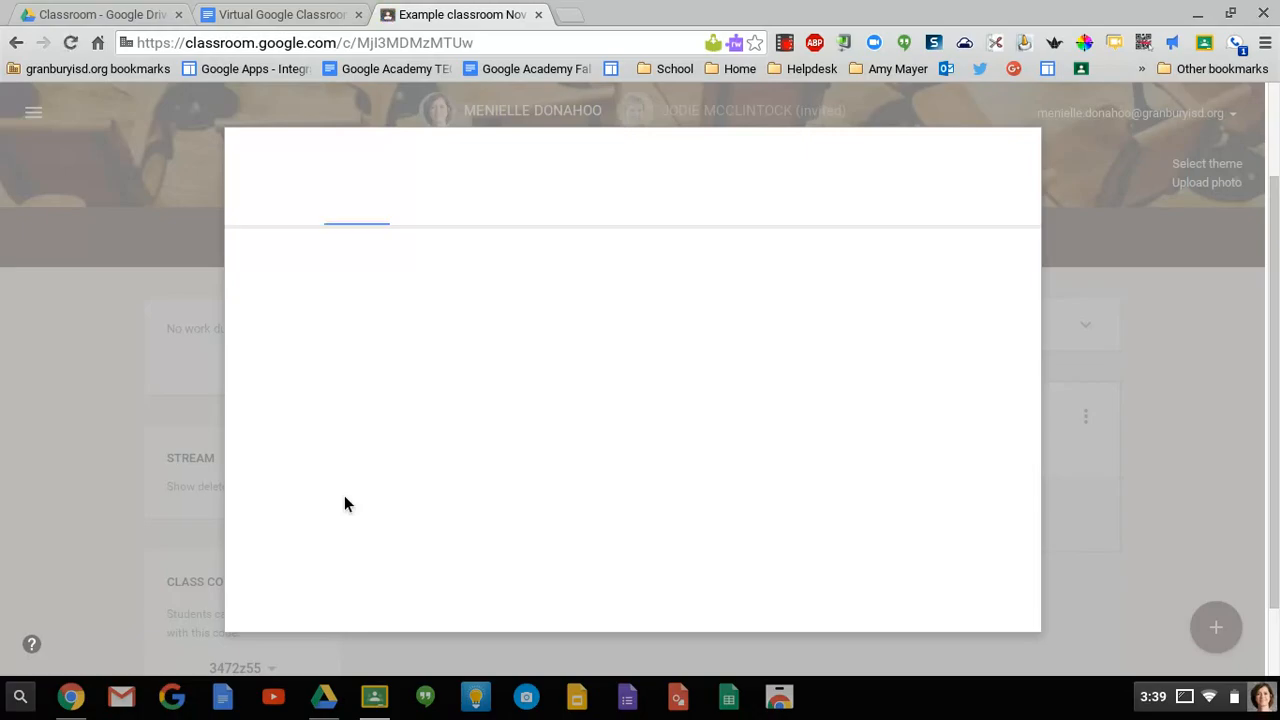
mouse_move(460, 421)
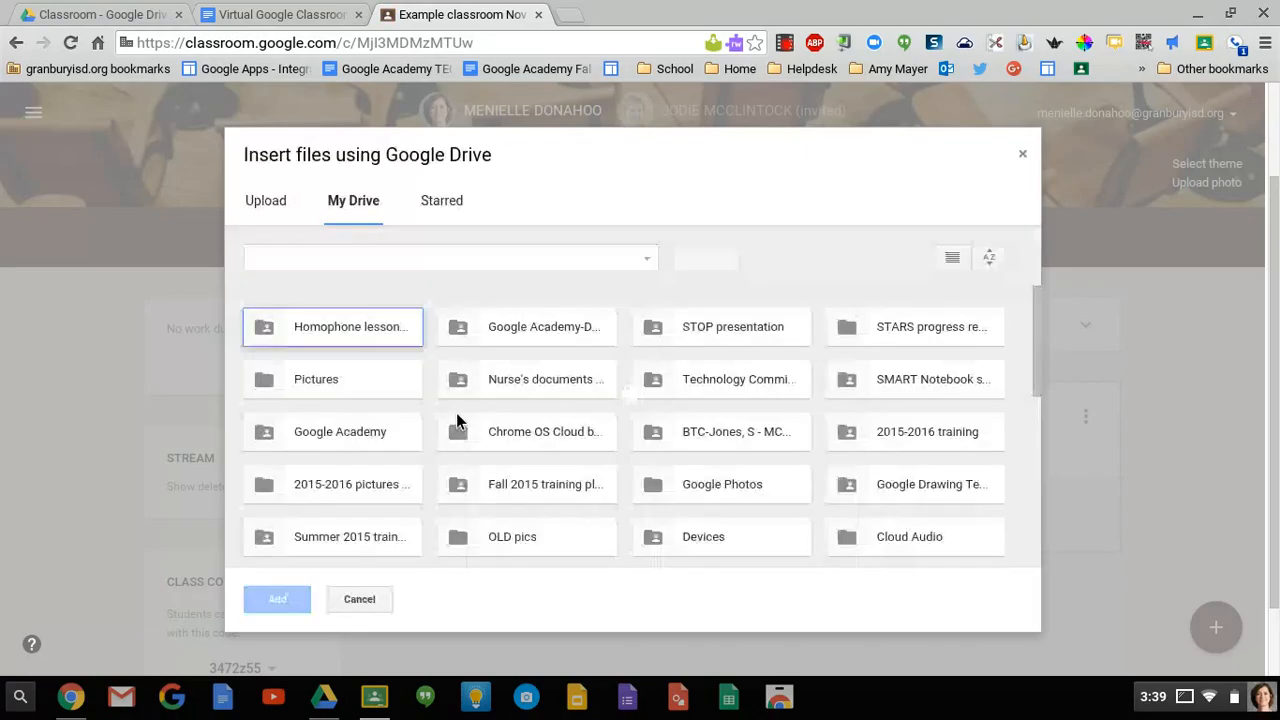
left_click(450, 257)
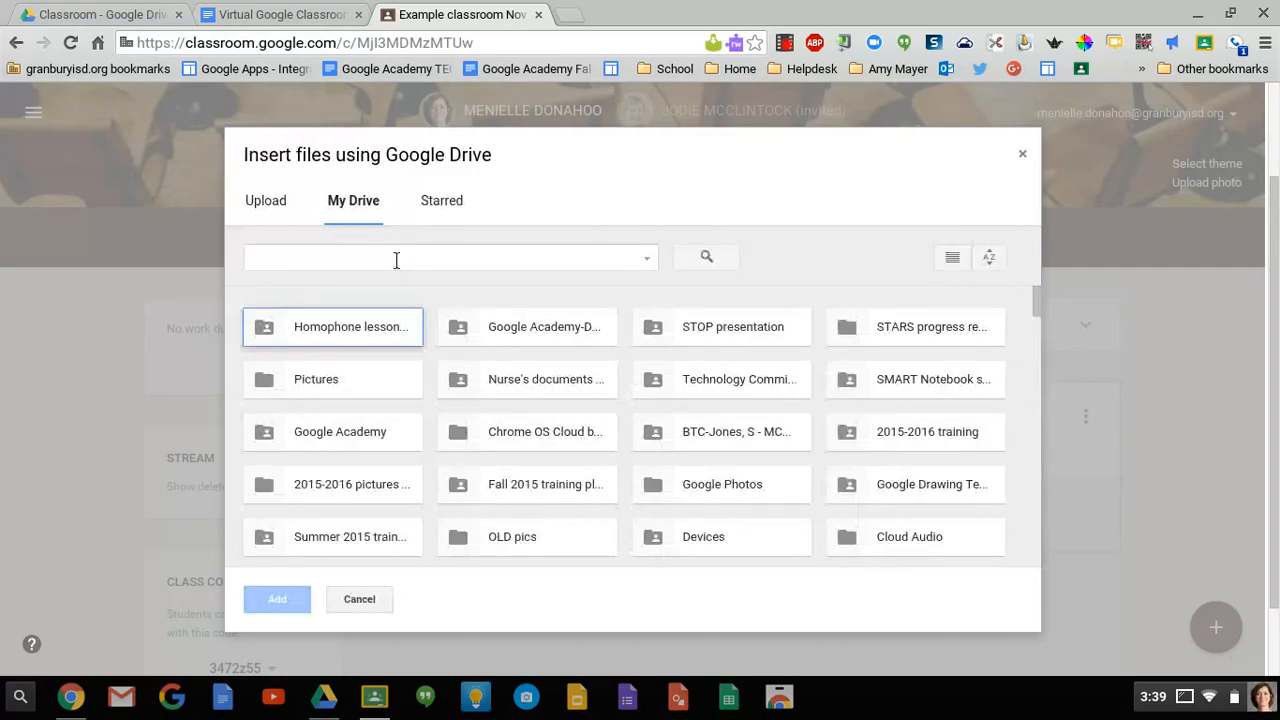
left_click(445, 258)
type("ben f")
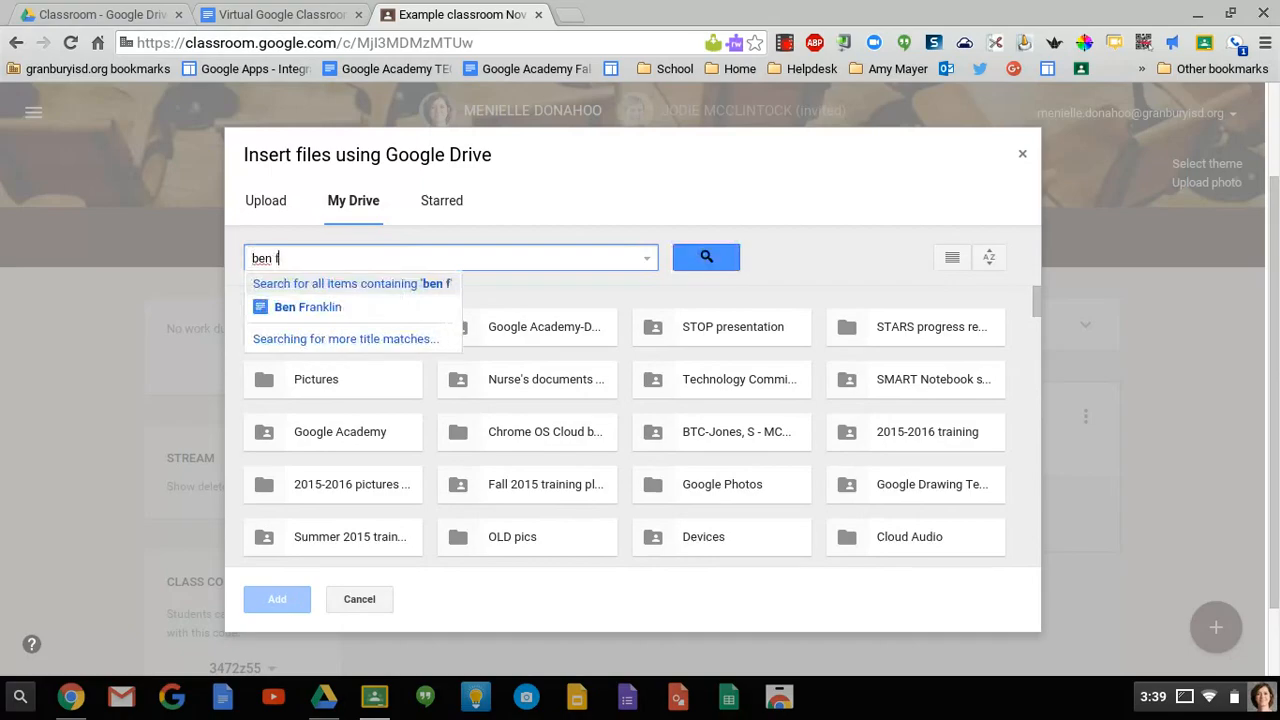
type("ranklin")
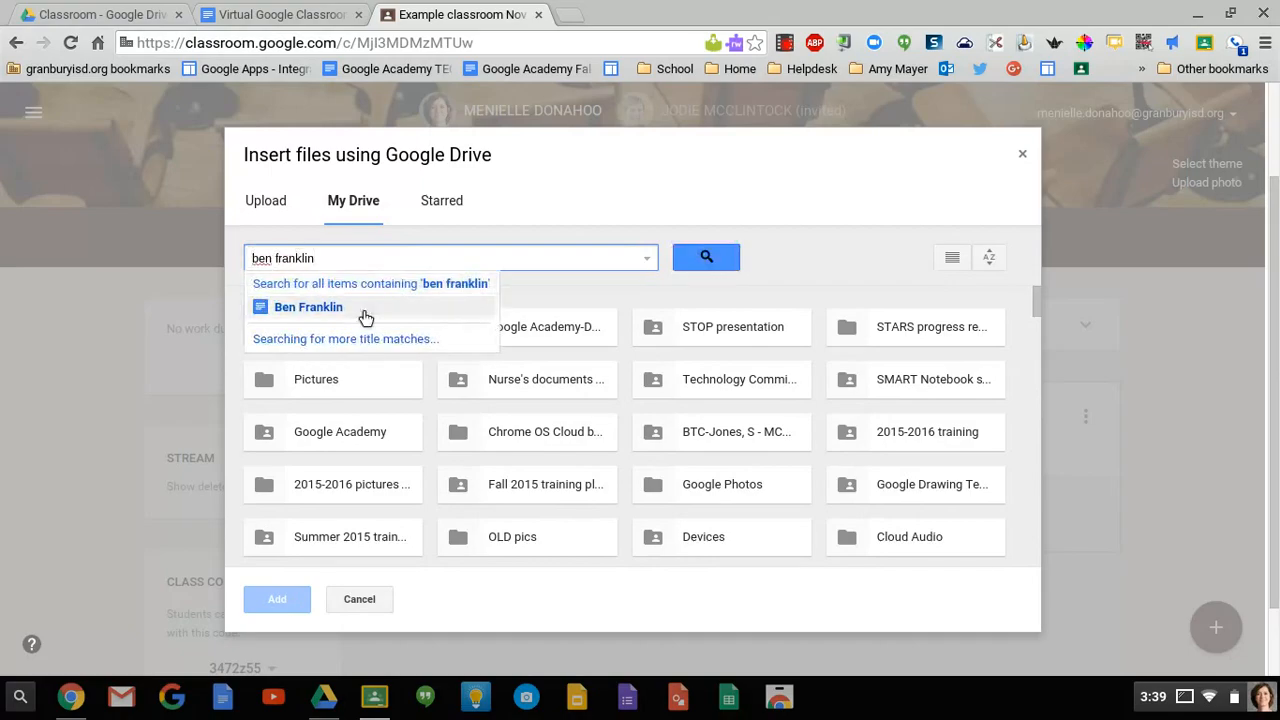
left_click(353, 200)
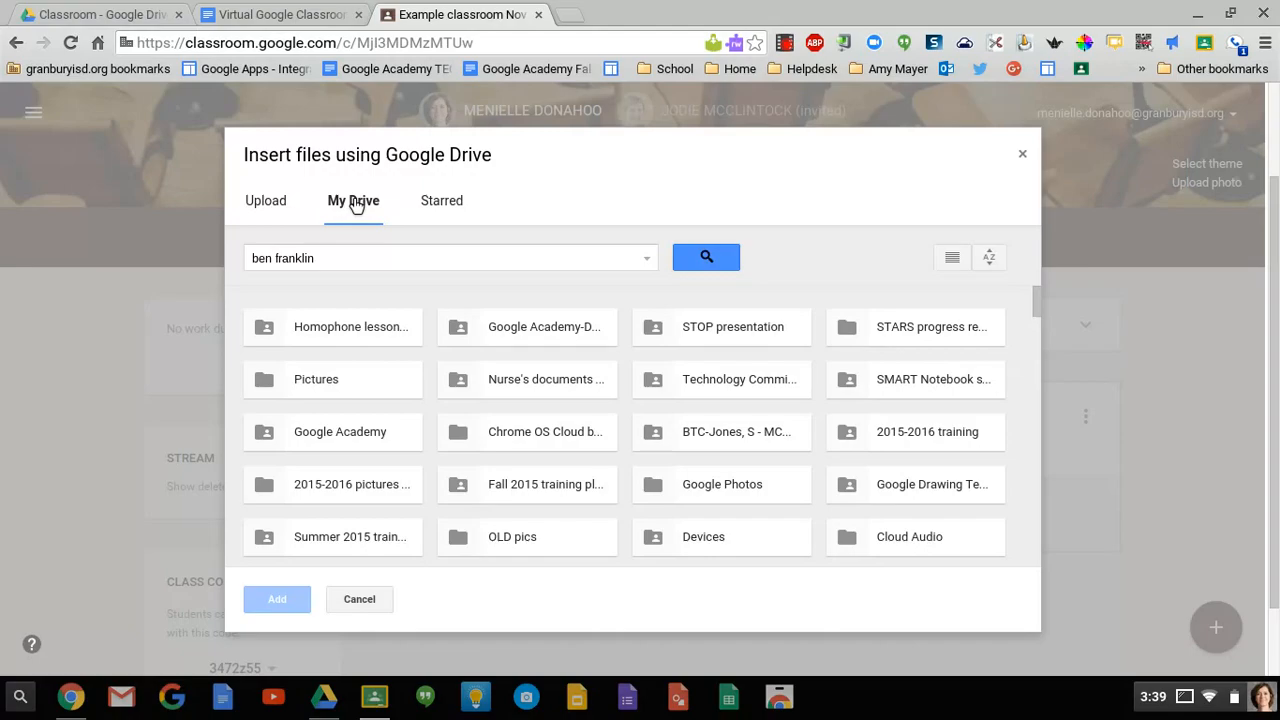
mouse_move(293, 377)
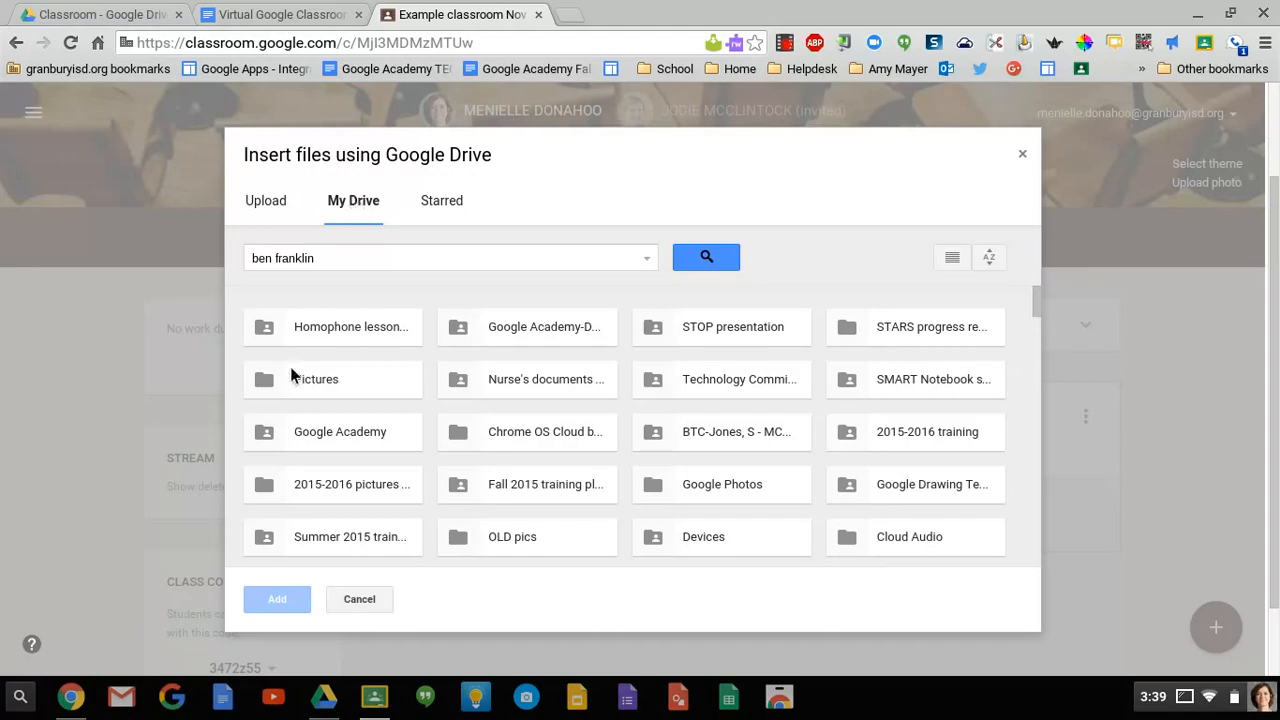
mouse_move(705, 257)
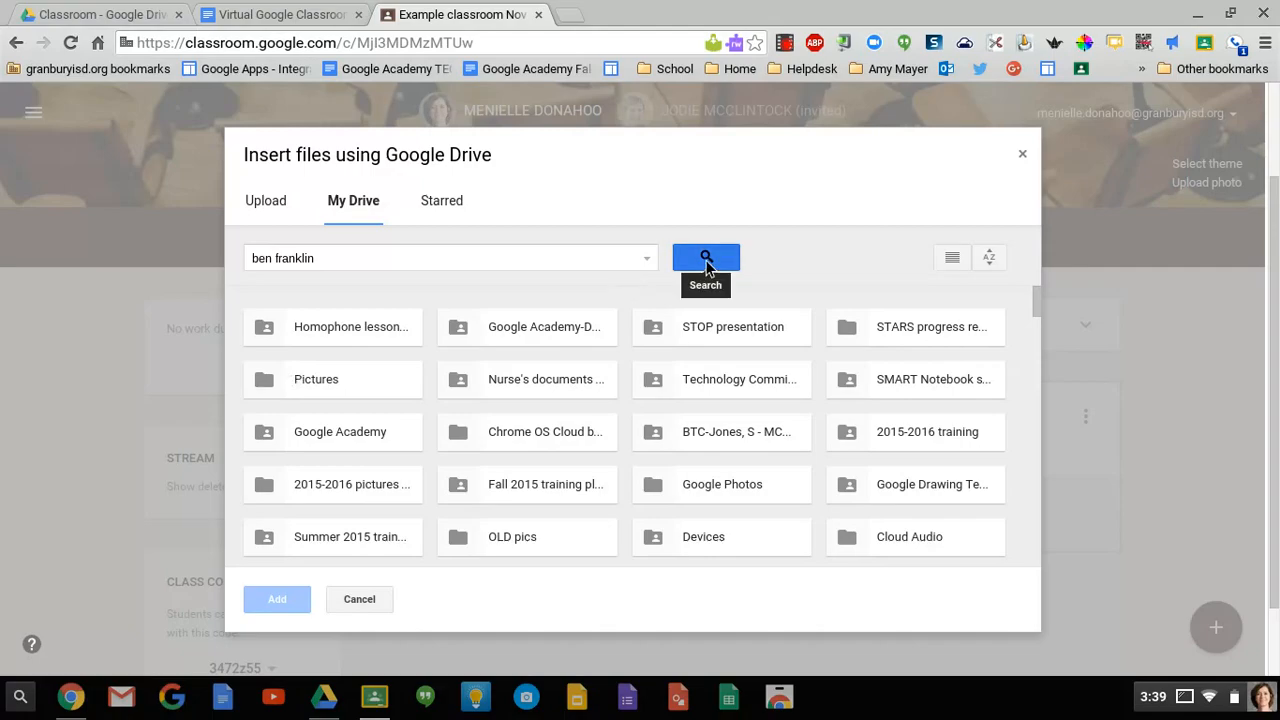
- Rerun the ben franklin search and attach the Ben Franklin Google Doc
left_click(705, 258)
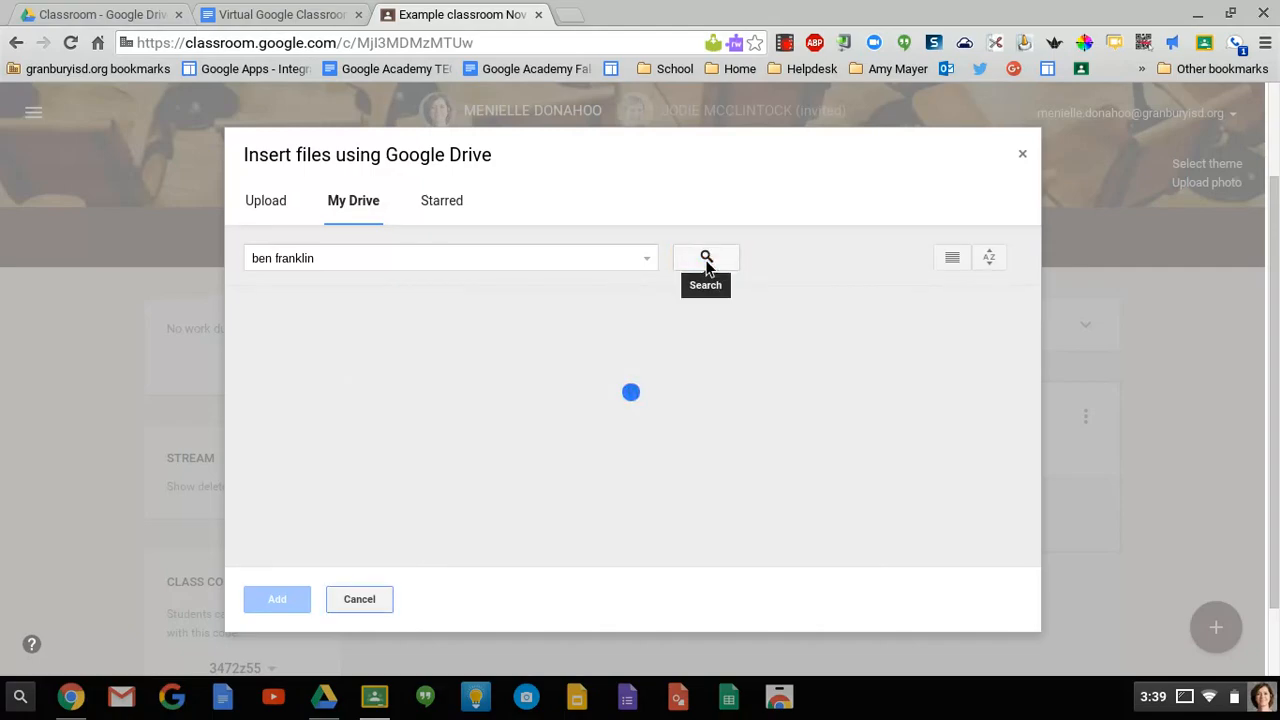
left_click(705, 258)
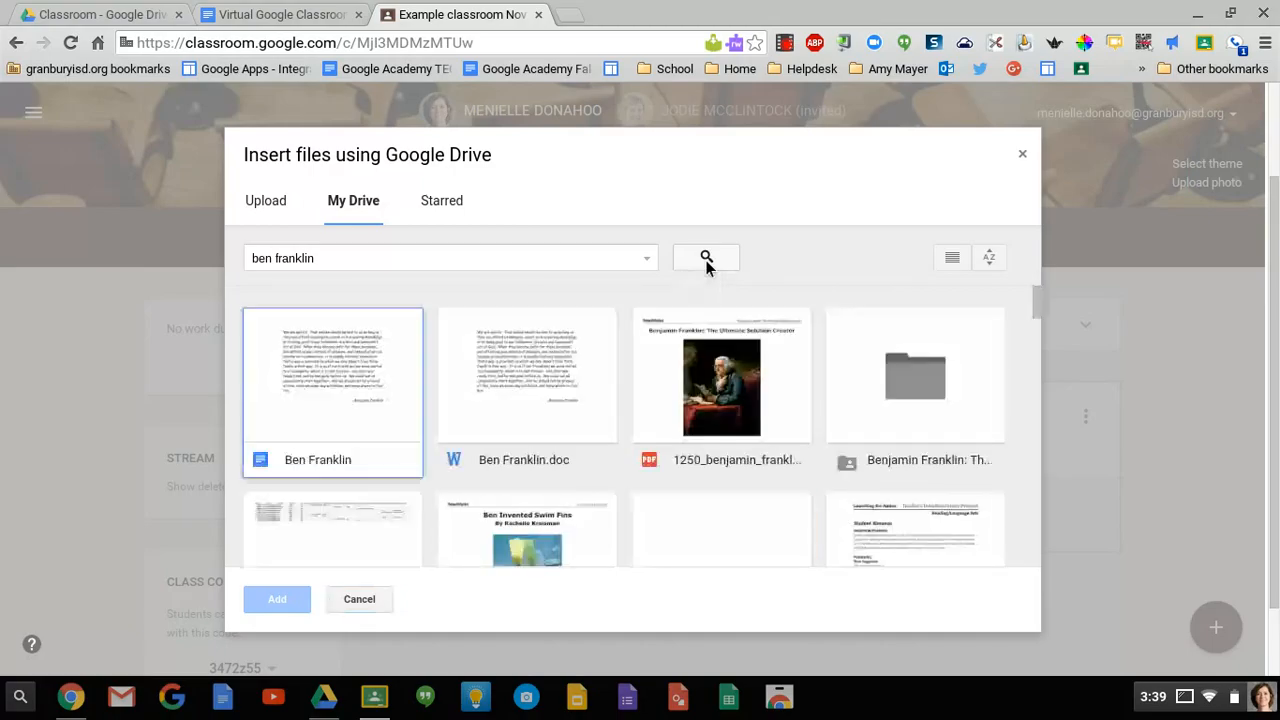
left_click(333, 390)
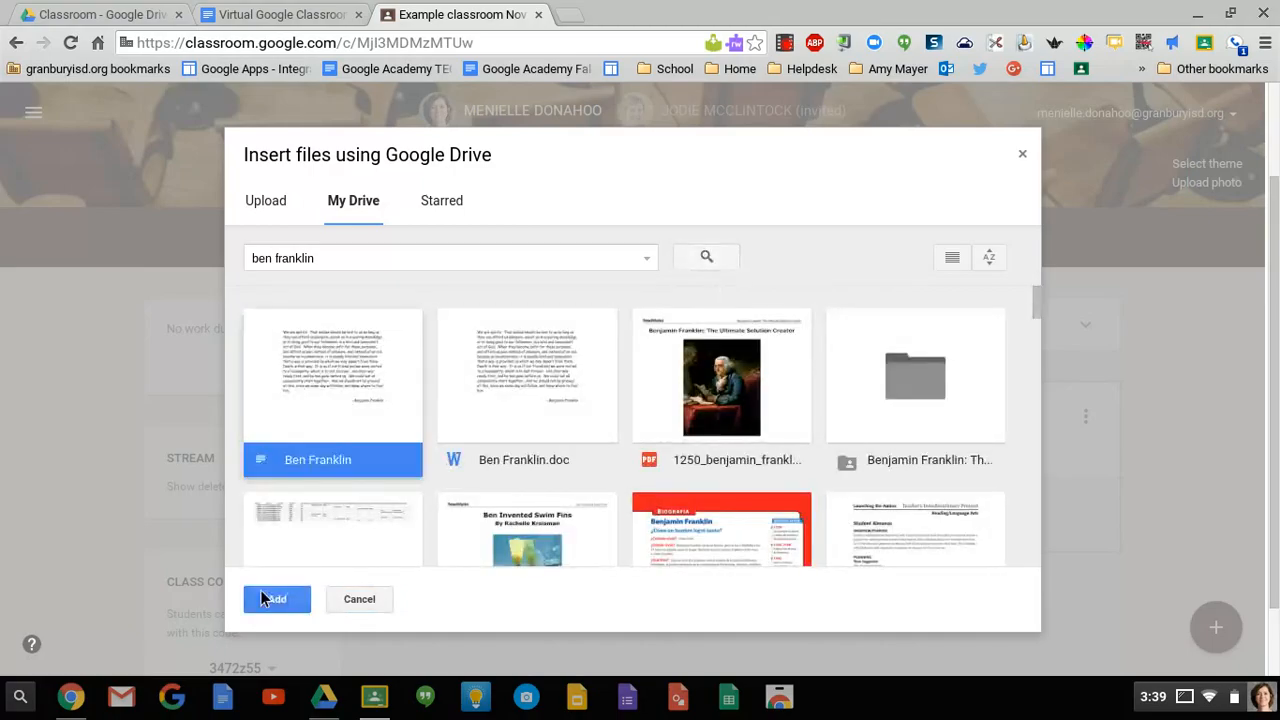
left_click(276, 599)
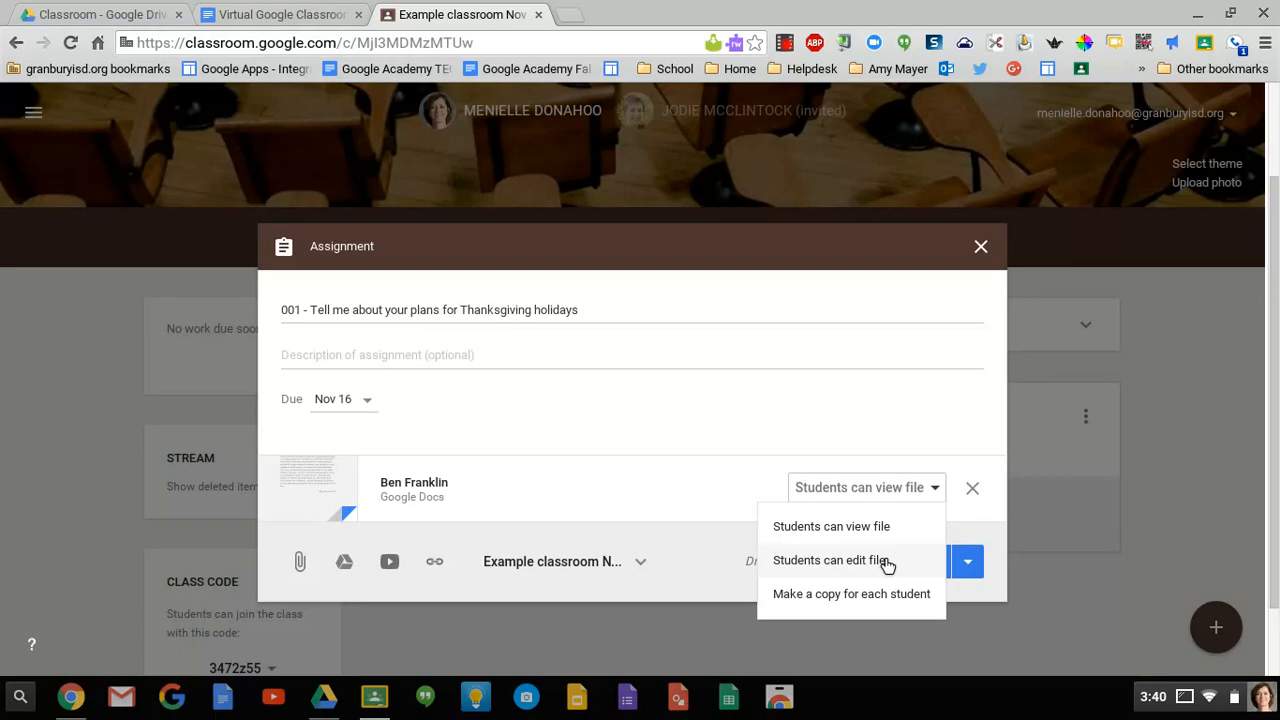
mouse_move(881, 607)
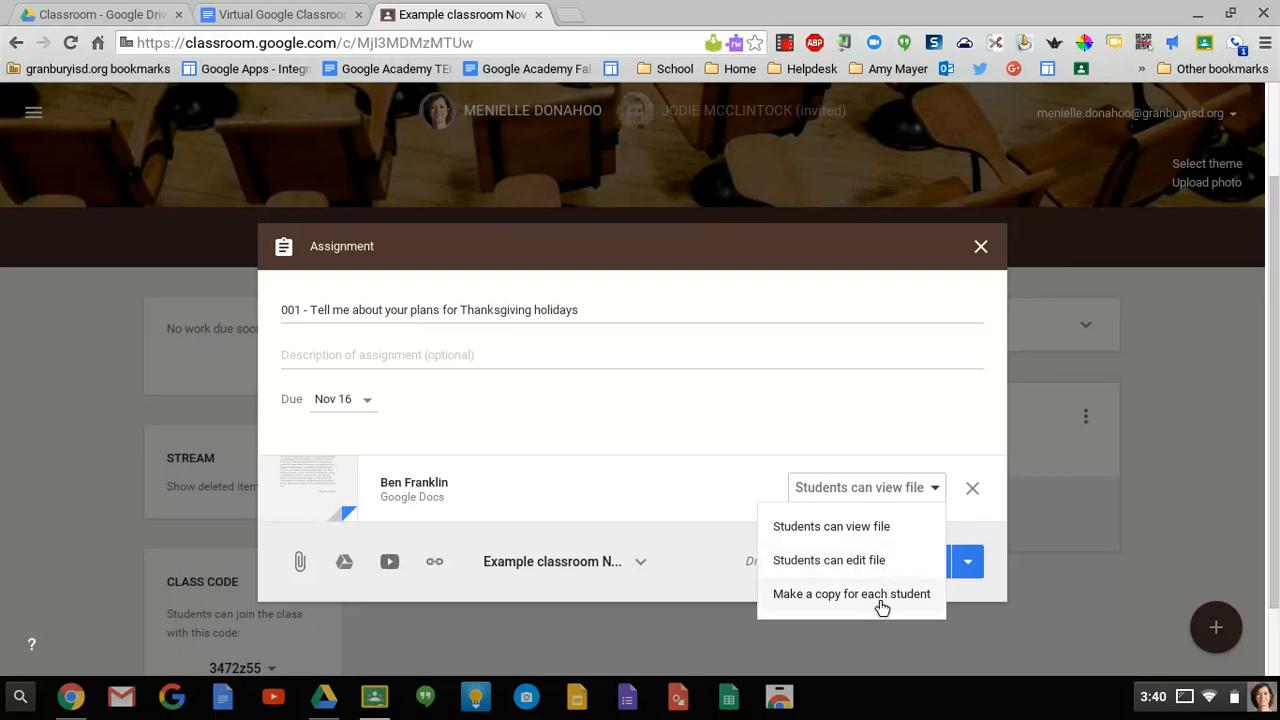
- Set the Ben Franklin attachment to 'Make a copy for each student'
left_click(851, 593)
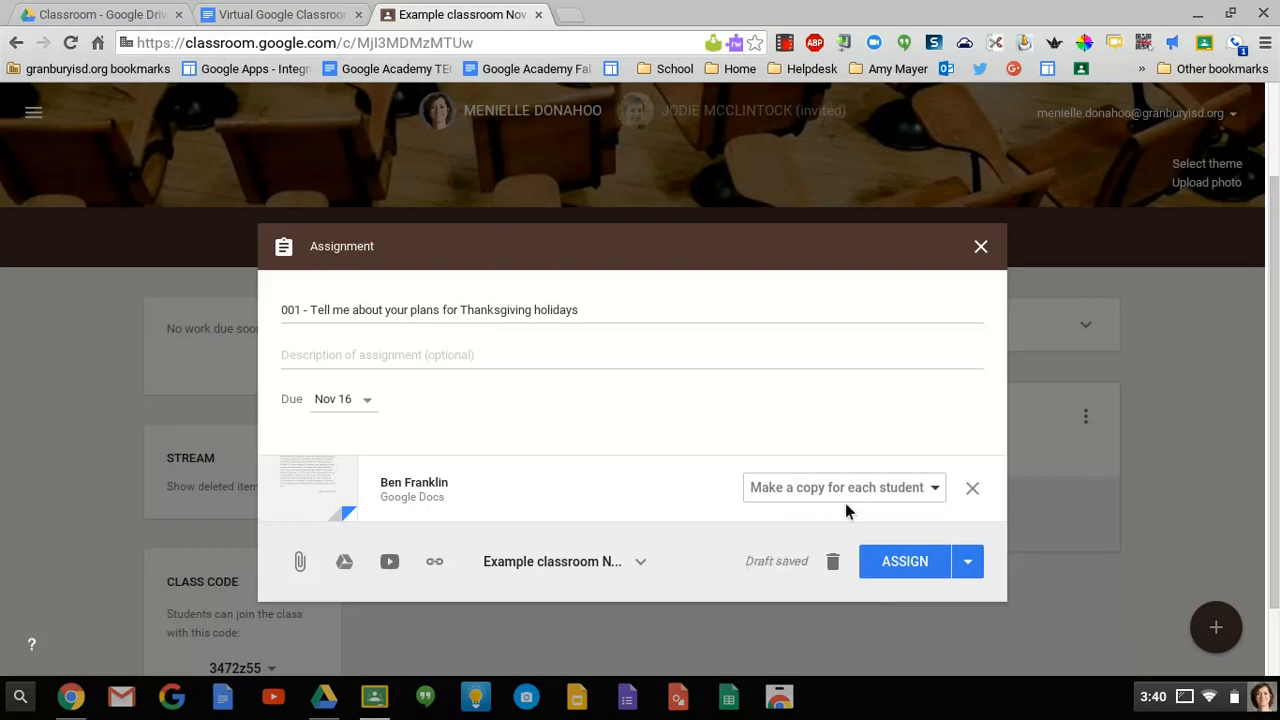
mouse_move(375, 497)
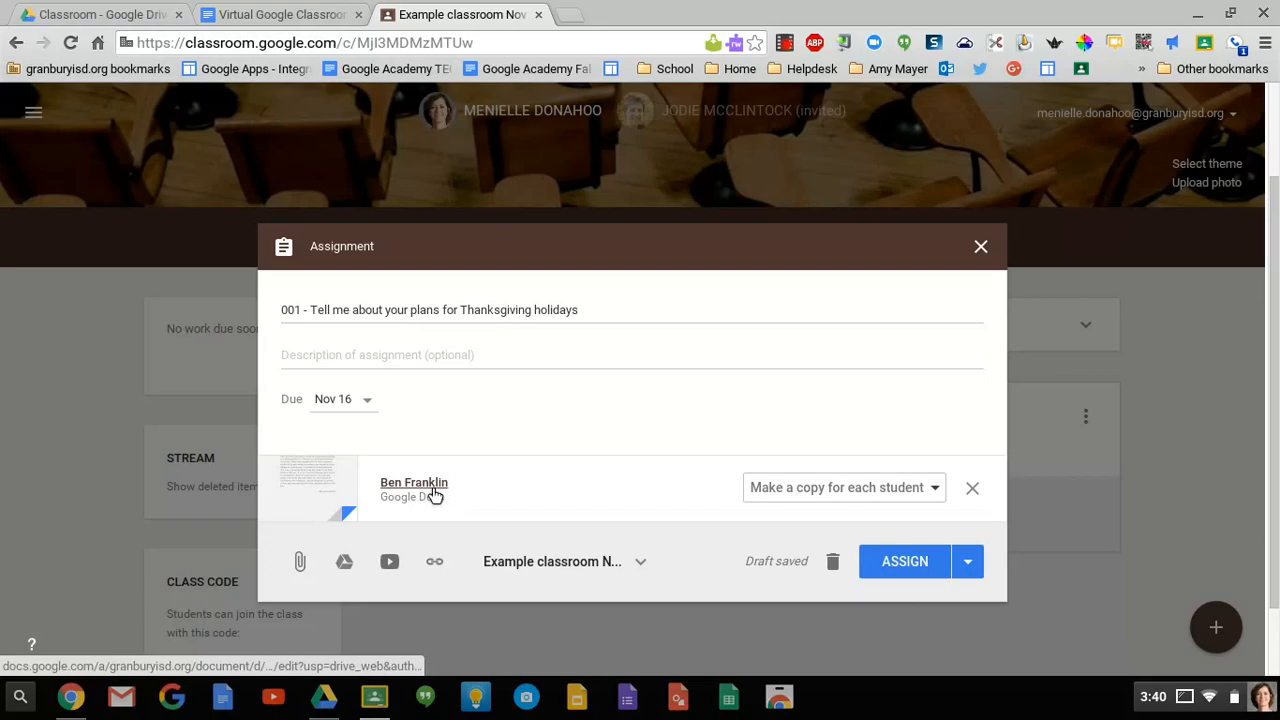
mouse_move(612, 518)
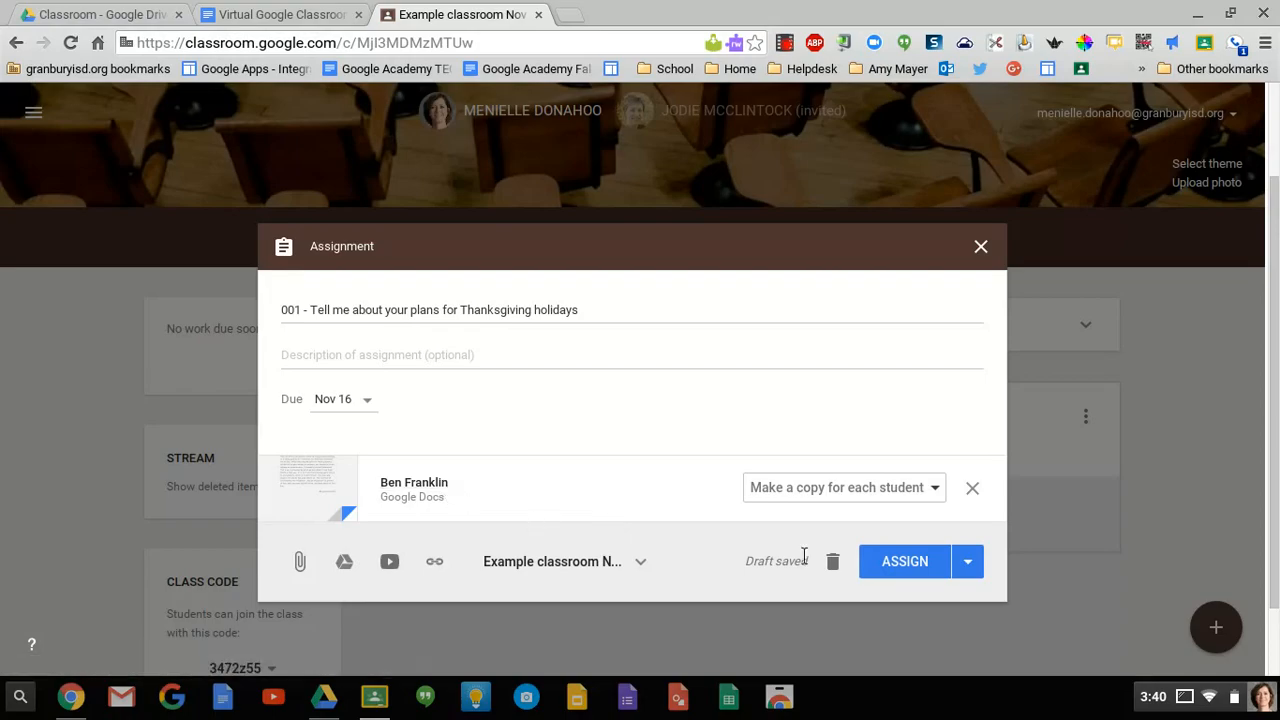
- Save the Thanksgiving assignment as a draft instead of assigning it
left_click(966, 561)
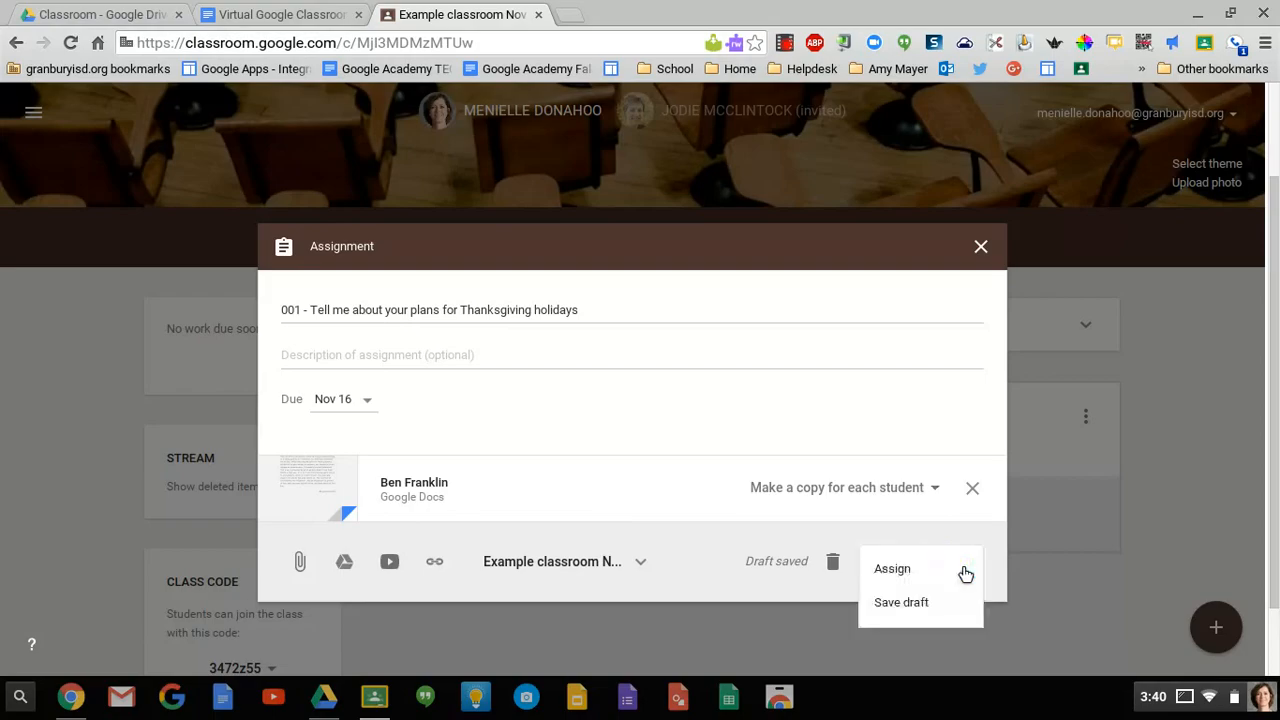
mouse_move(925, 610)
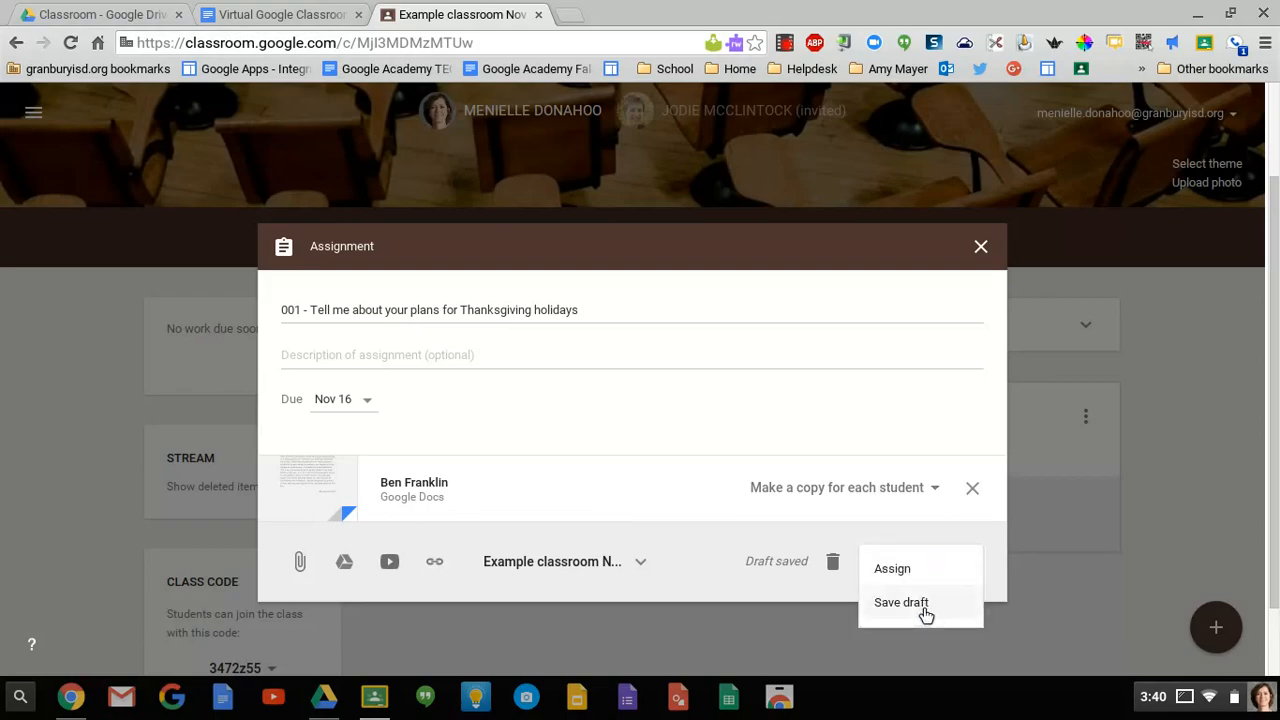
left_click(901, 602)
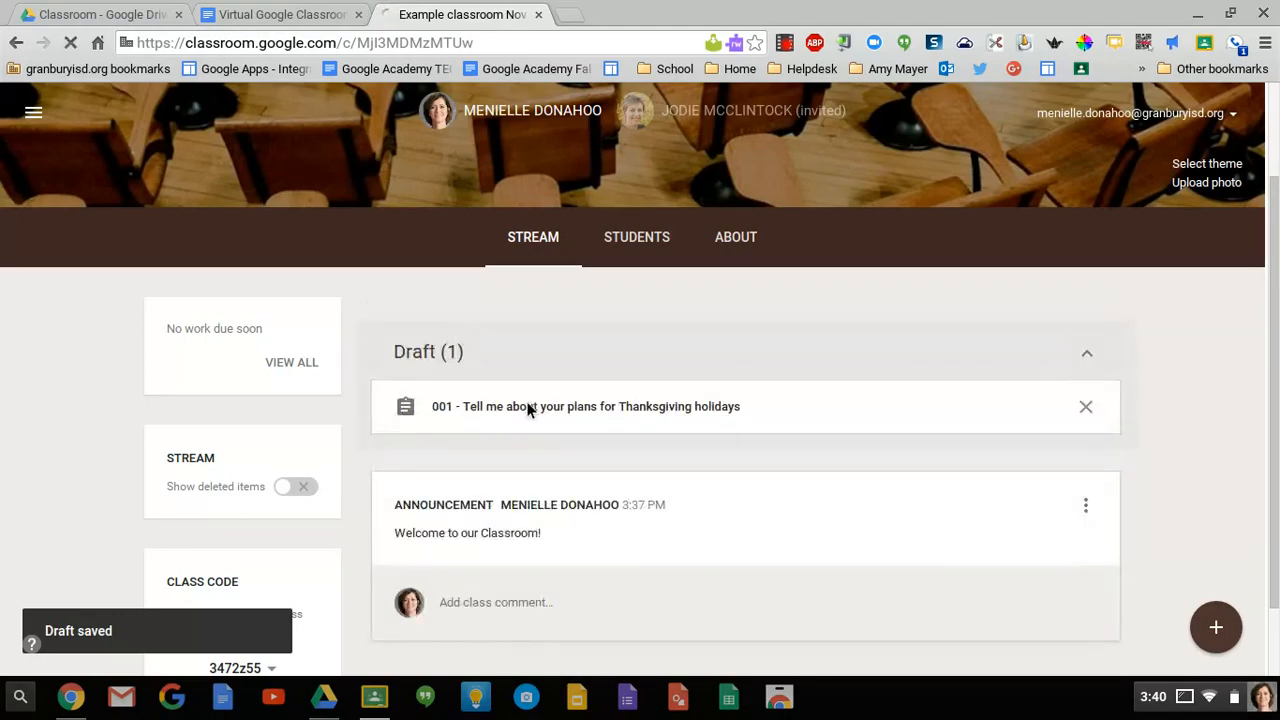
- Reopen the Thanksgiving draft and confirm assigning it to students
left_click(585, 406)
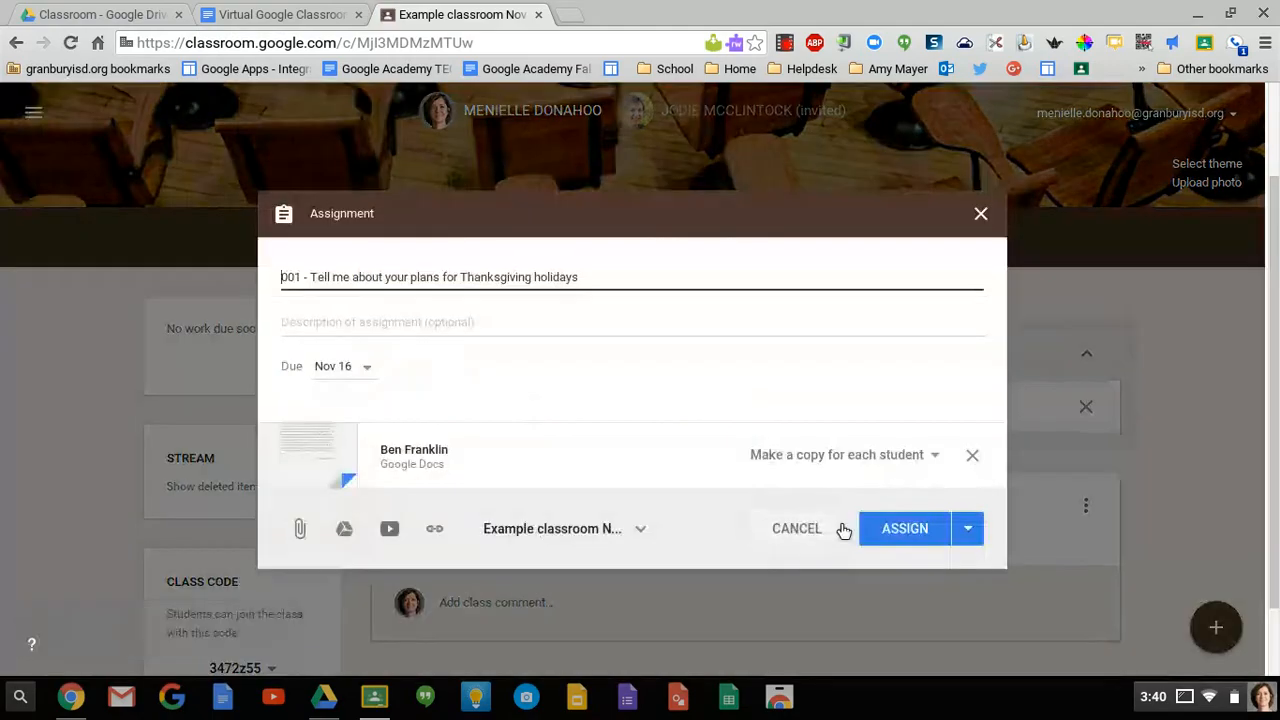
left_click(904, 528)
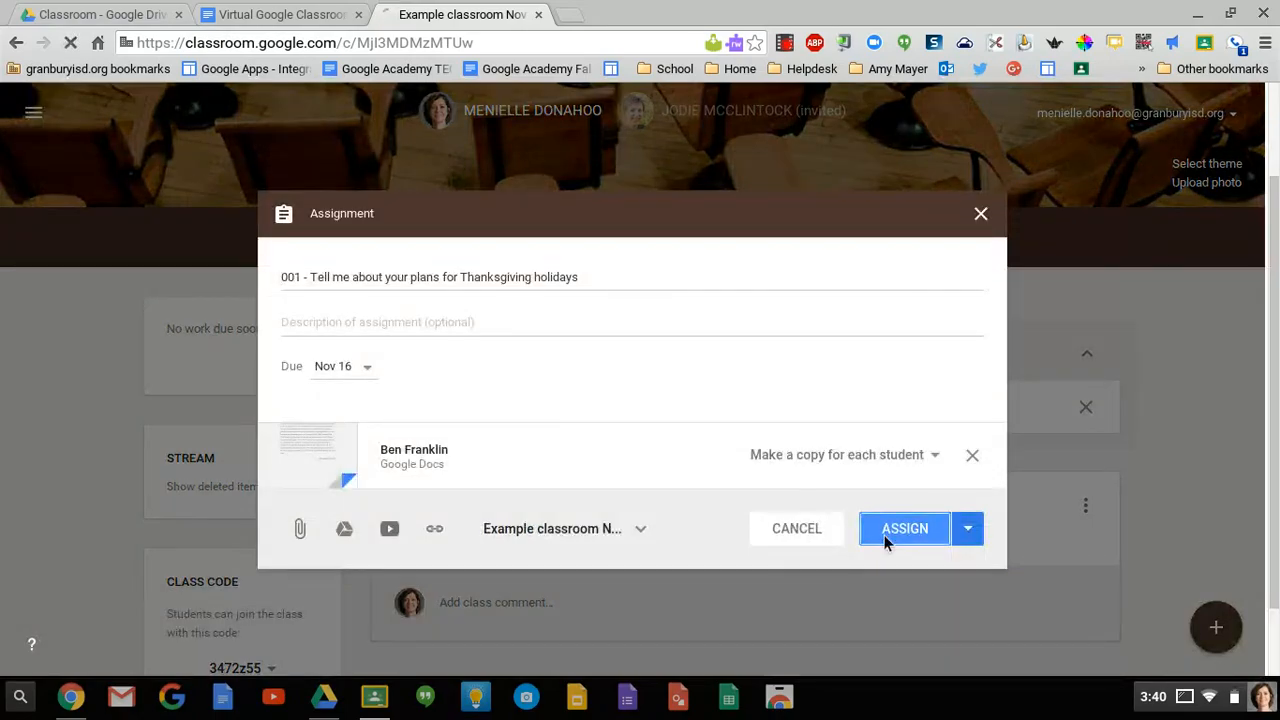
left_click(904, 528)
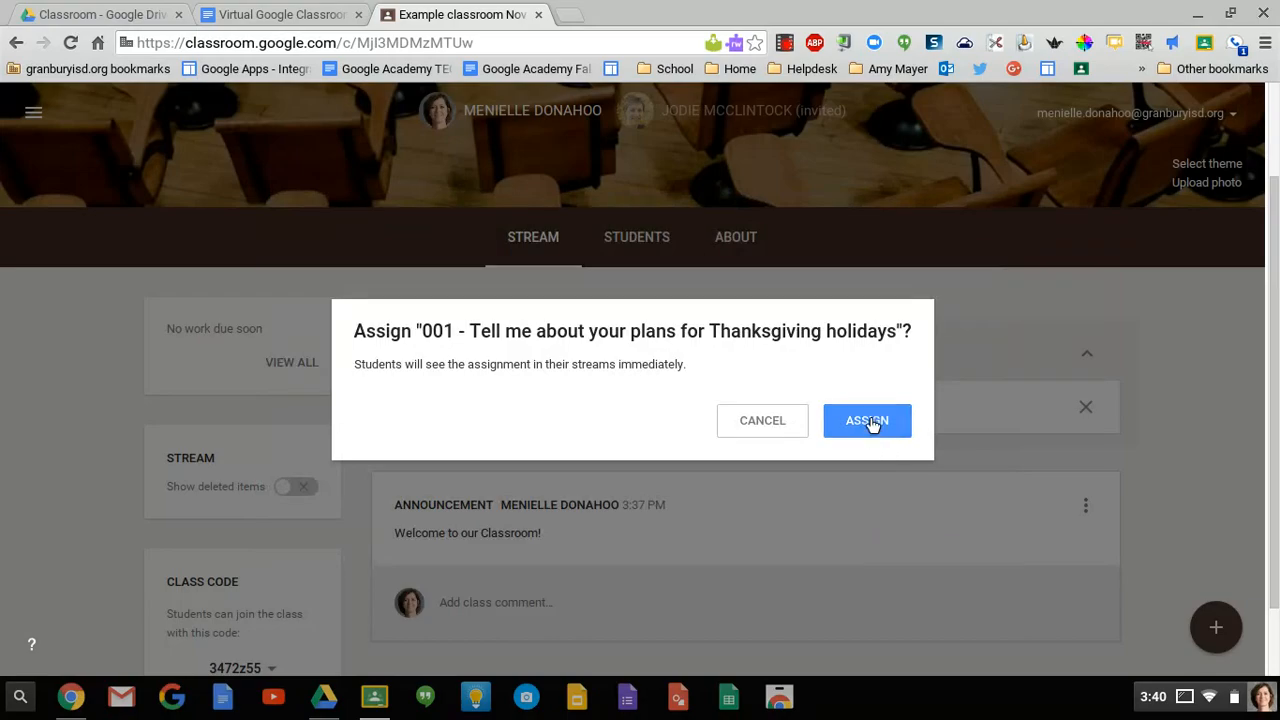
left_click(867, 420)
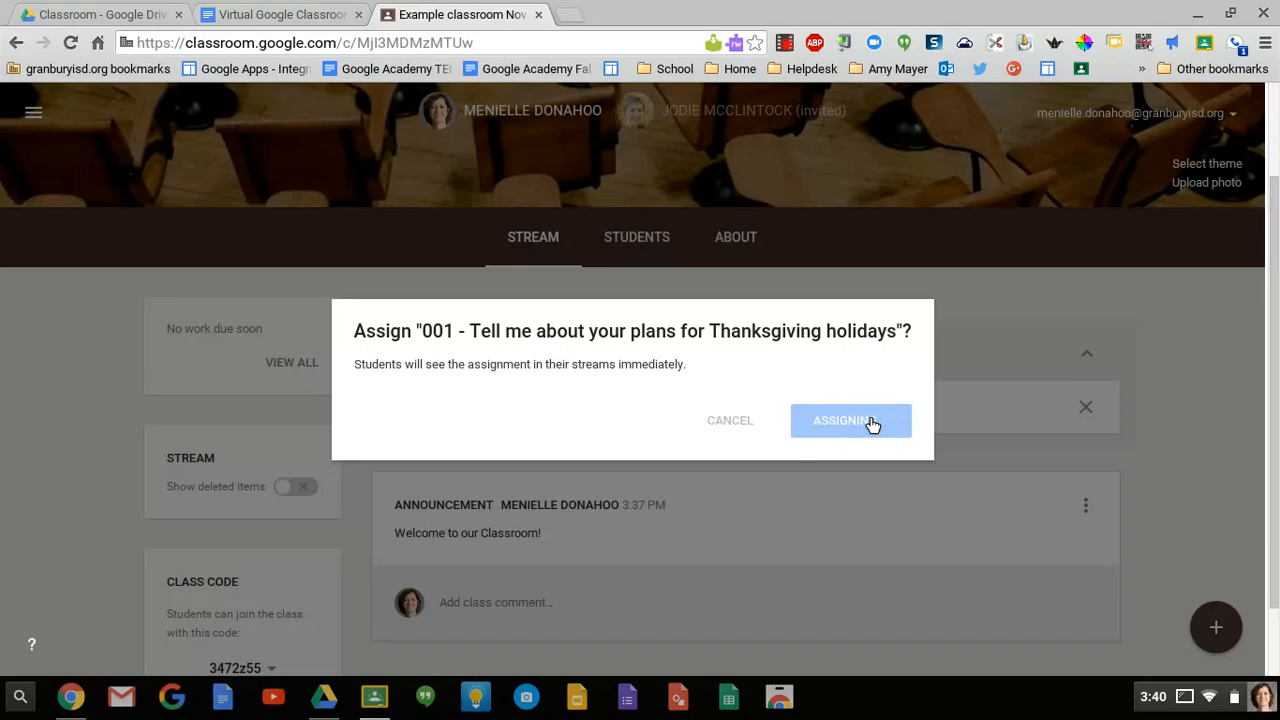
left_click(849, 420)
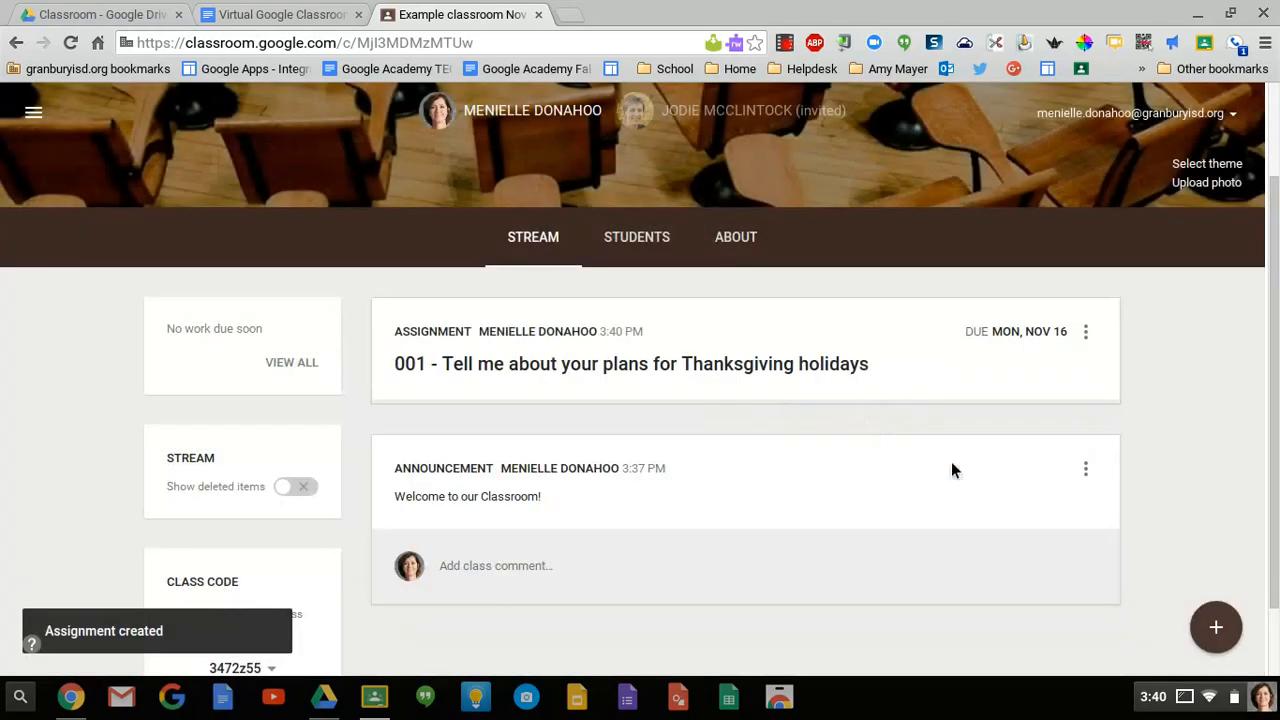
- Choose Reuse post from the create menu to list all classes
left_click(1216, 627)
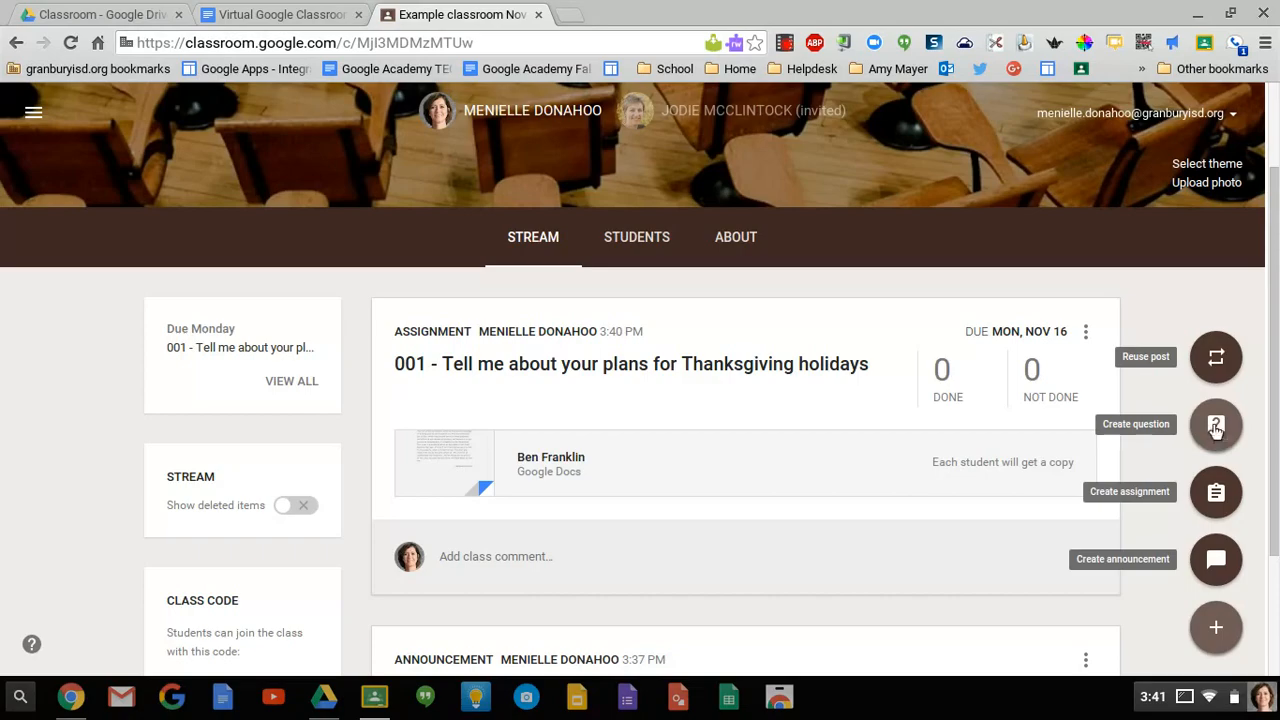
mouse_move(1216, 357)
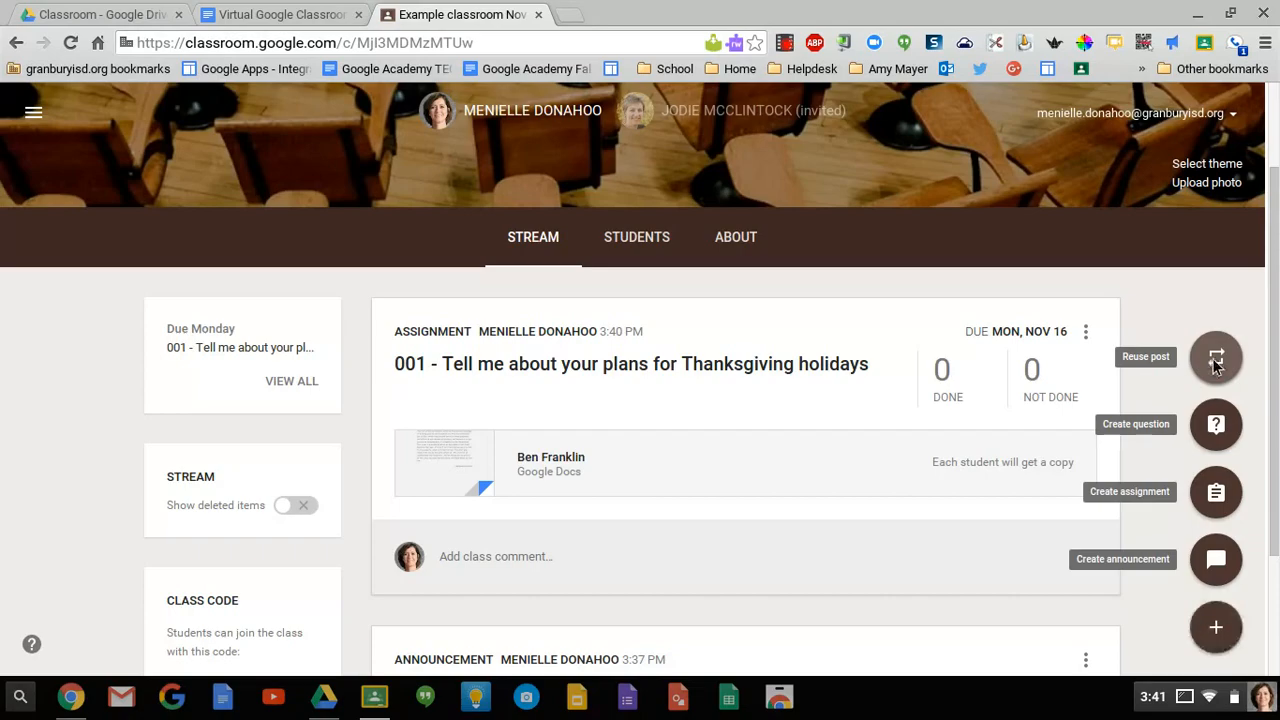
left_click(1216, 356)
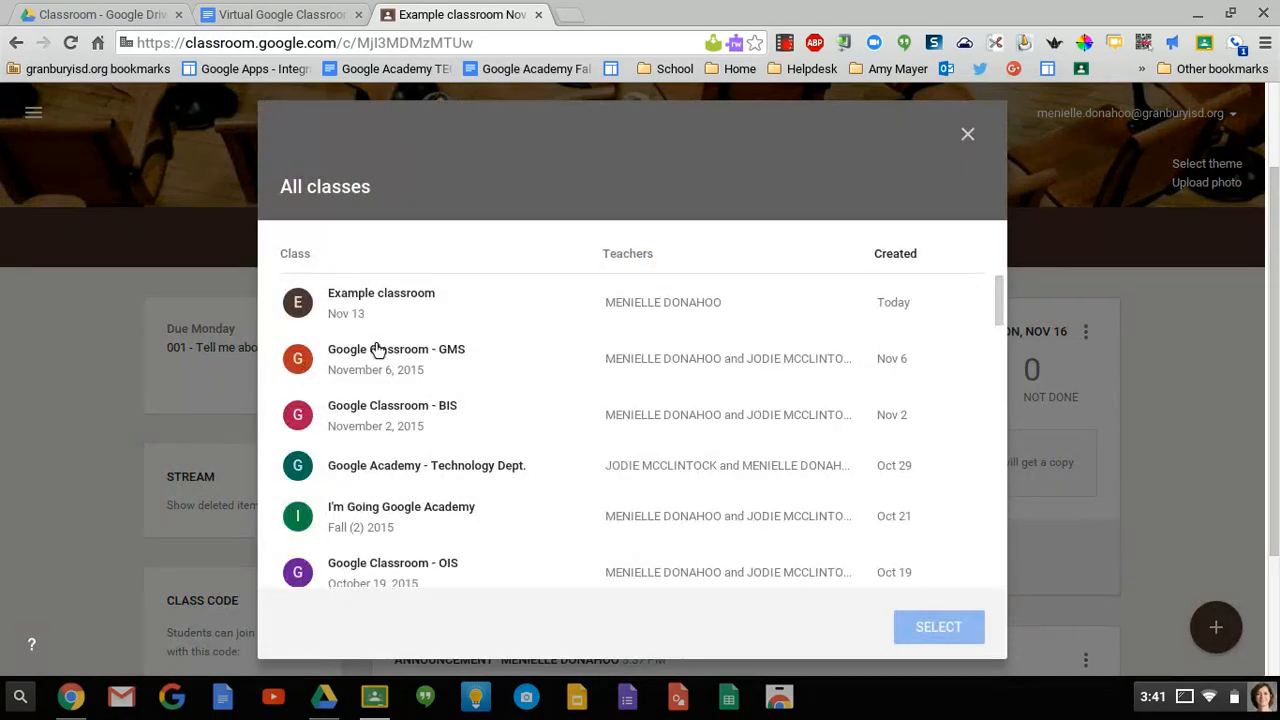
- Reuse '002 - Thanksgiving holidays' from the Google Classroom - GMS class, creating new copies
left_click(396, 358)
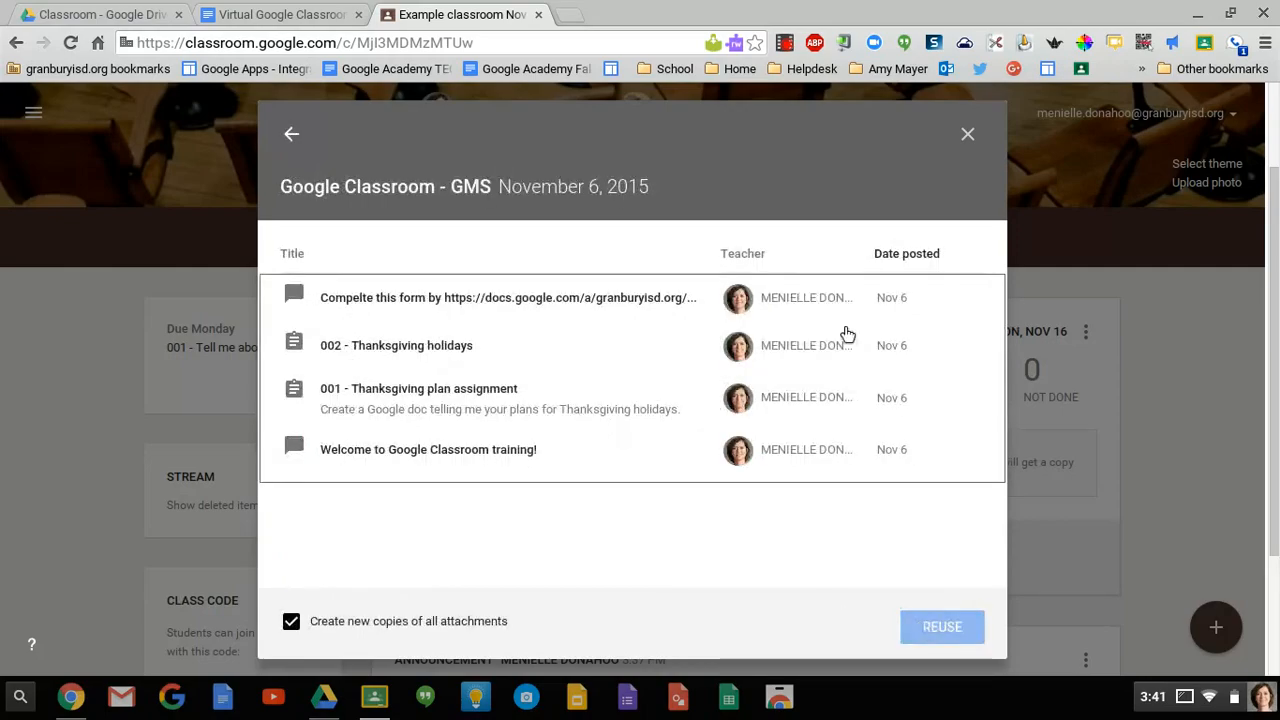
mouse_move(410, 347)
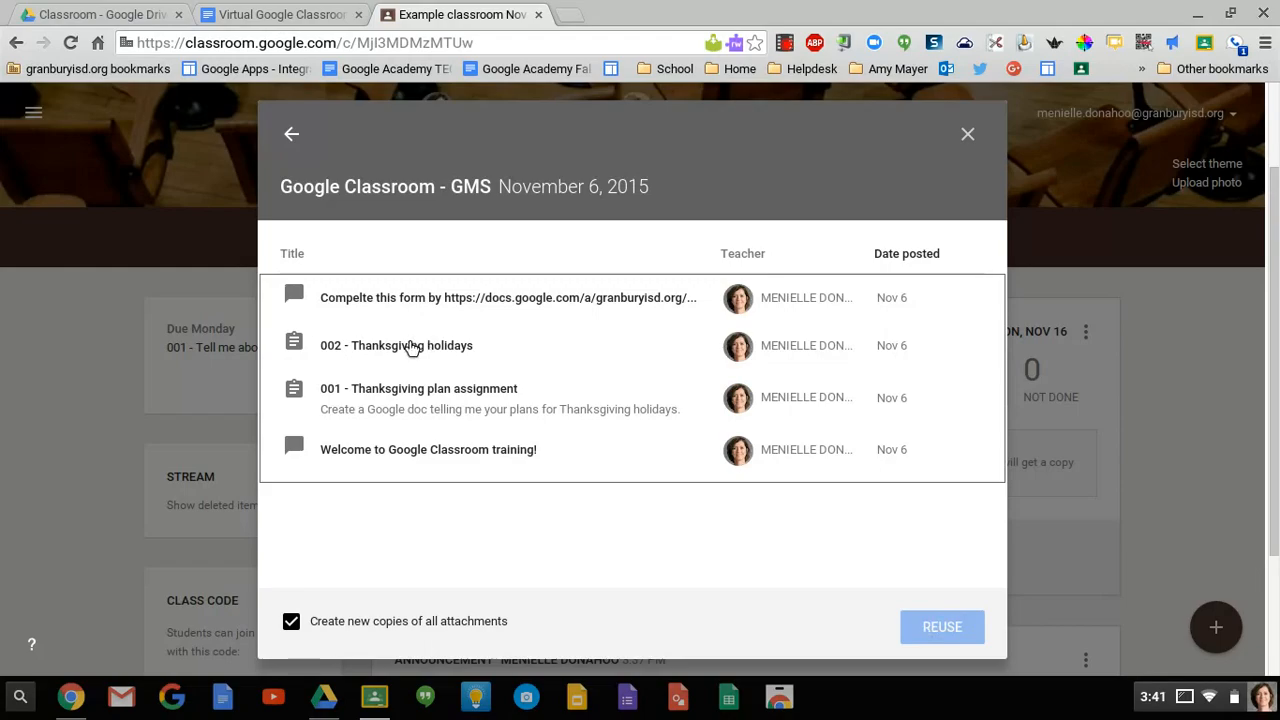
mouse_move(420, 270)
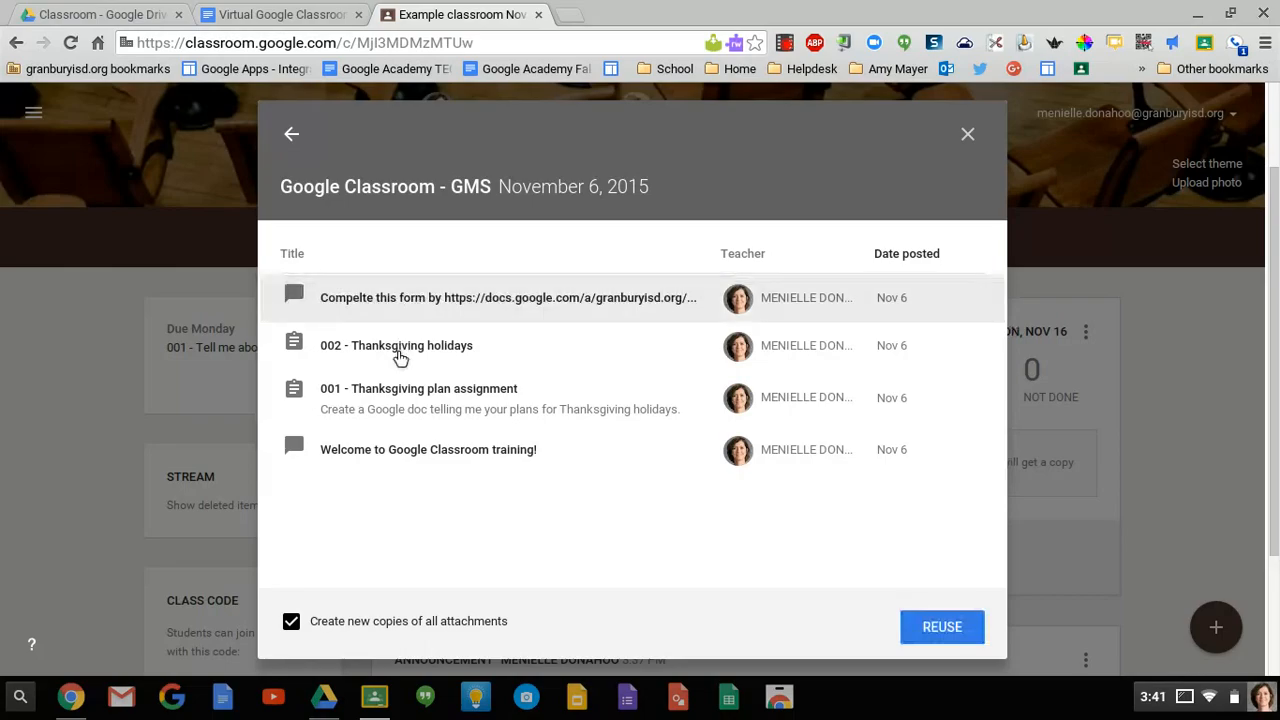
mouse_move(941, 627)
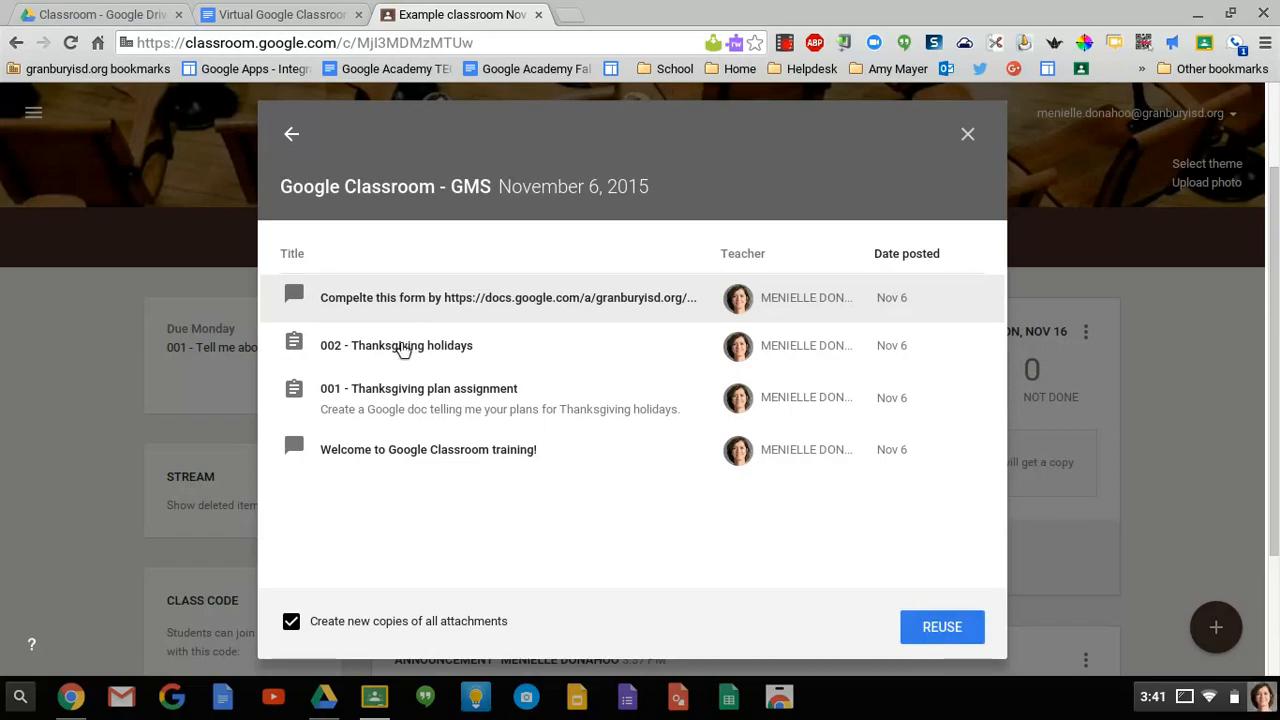
left_click(941, 627)
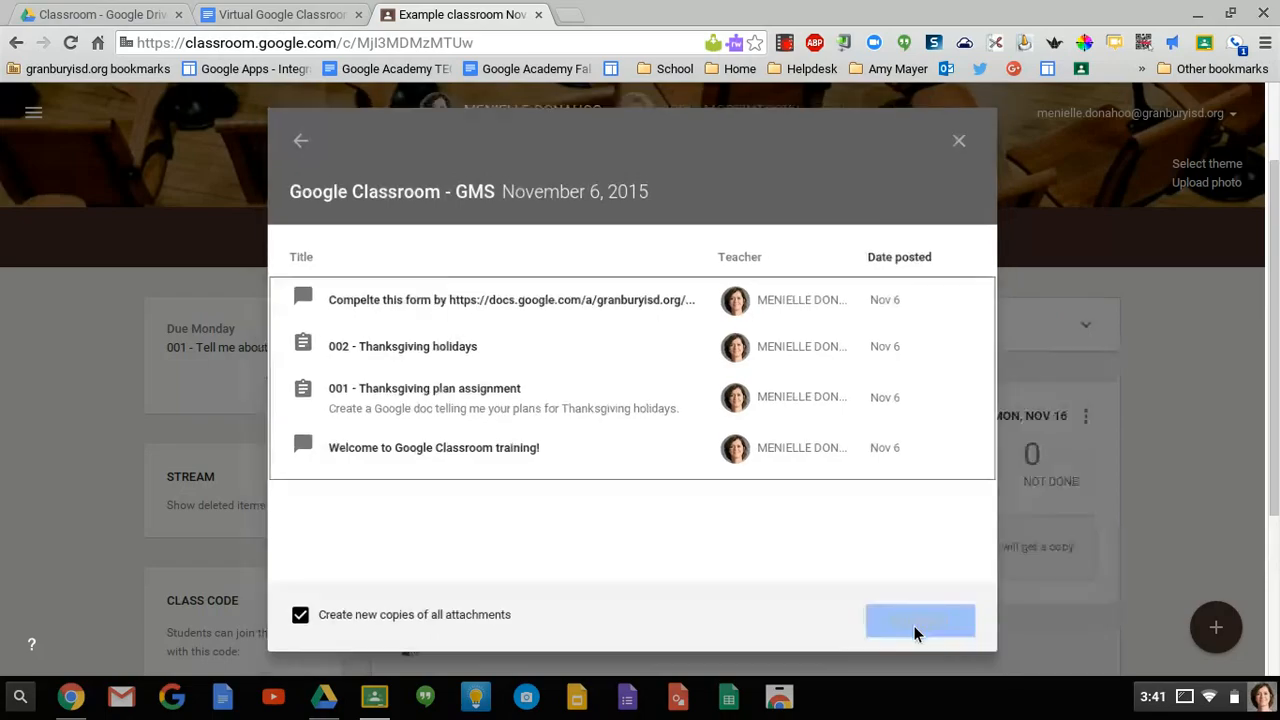
left_click(919, 620)
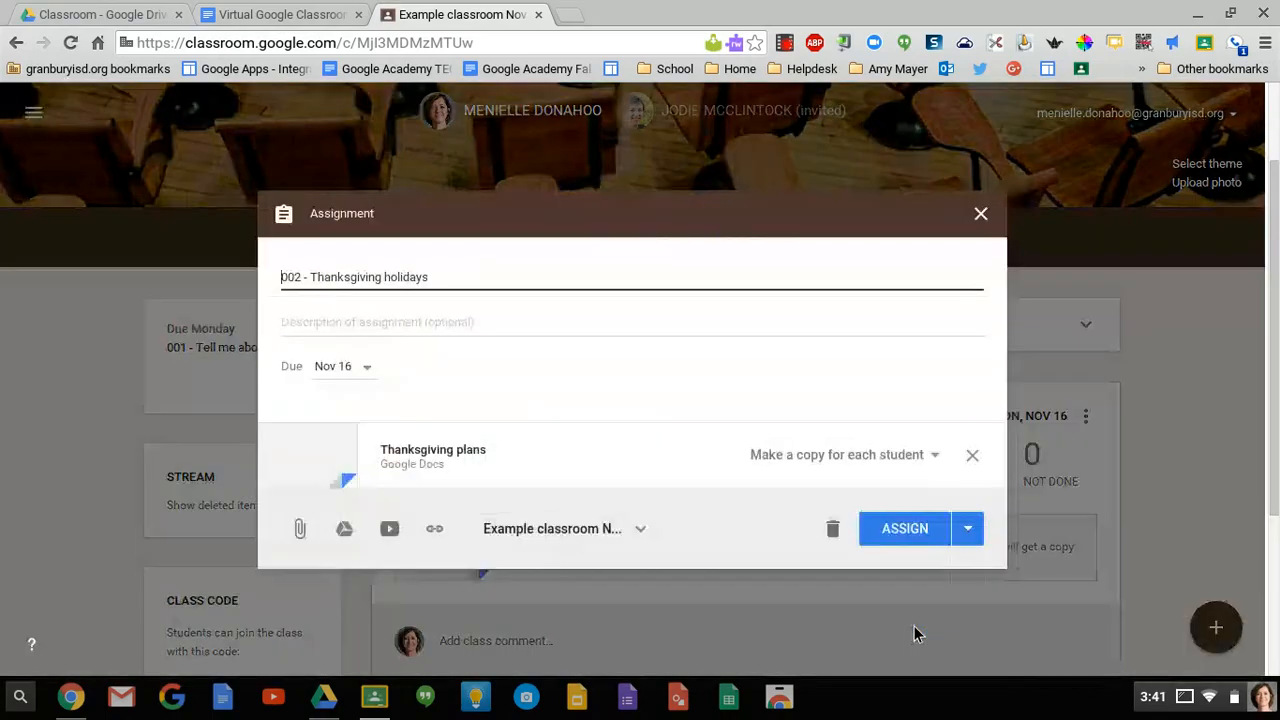